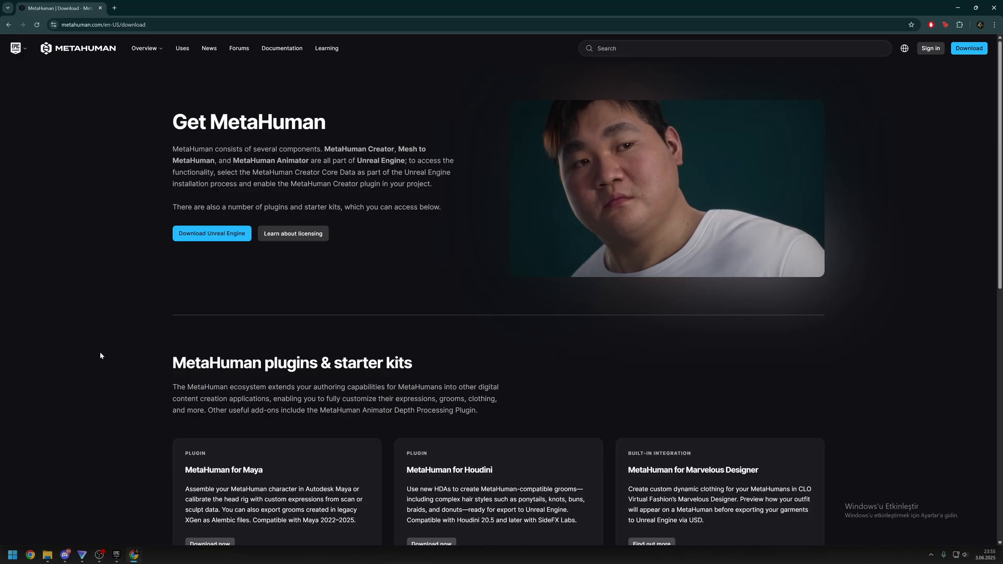
mouse_move(237, 479)
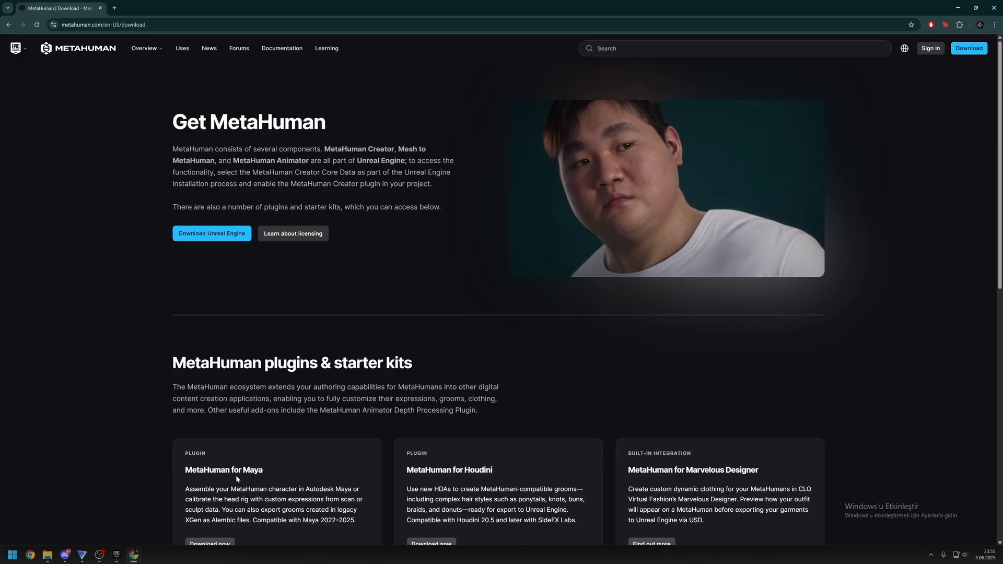
mouse_move(454, 467)
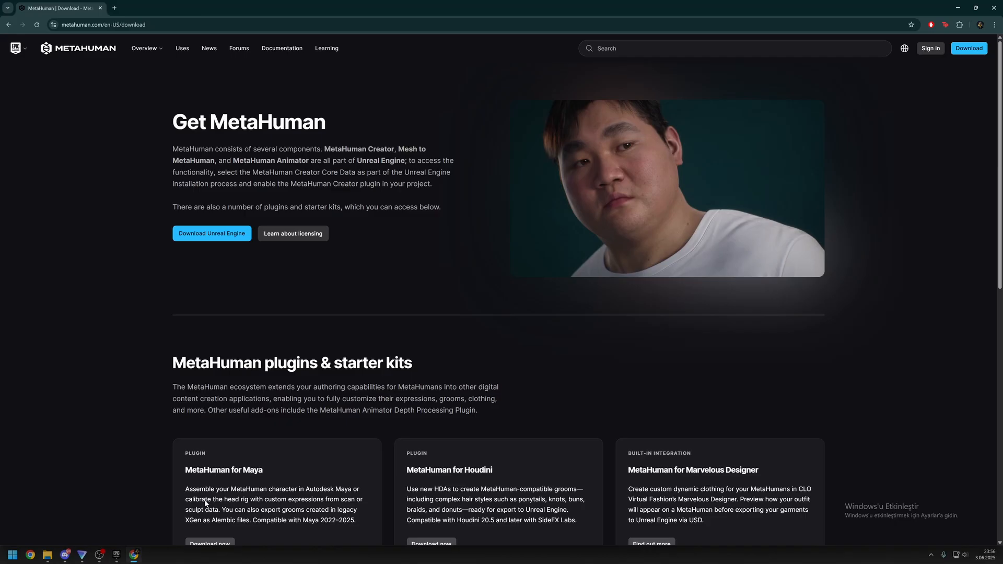
mouse_move(99, 367)
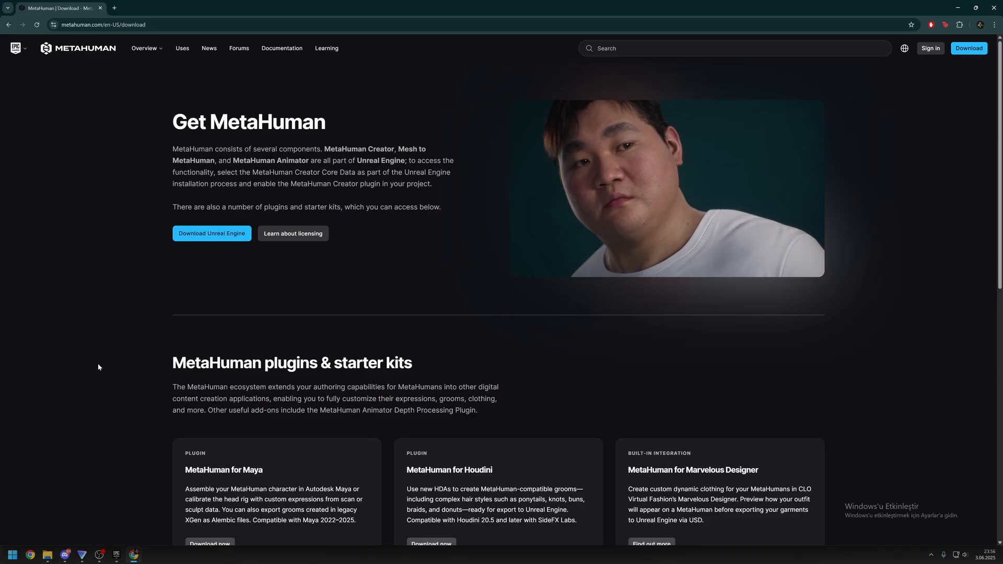
Step: Scroll metahuman.com/download down to the 'MetaHuman plugins & starter kits' section showing MetaHuman for Maya
scroll(down, 3)
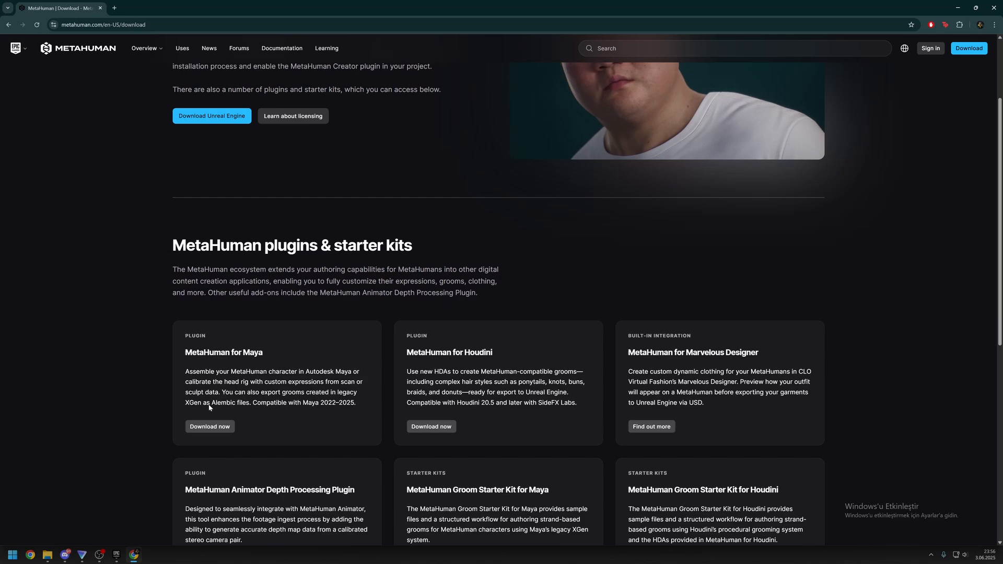
mouse_move(169, 425)
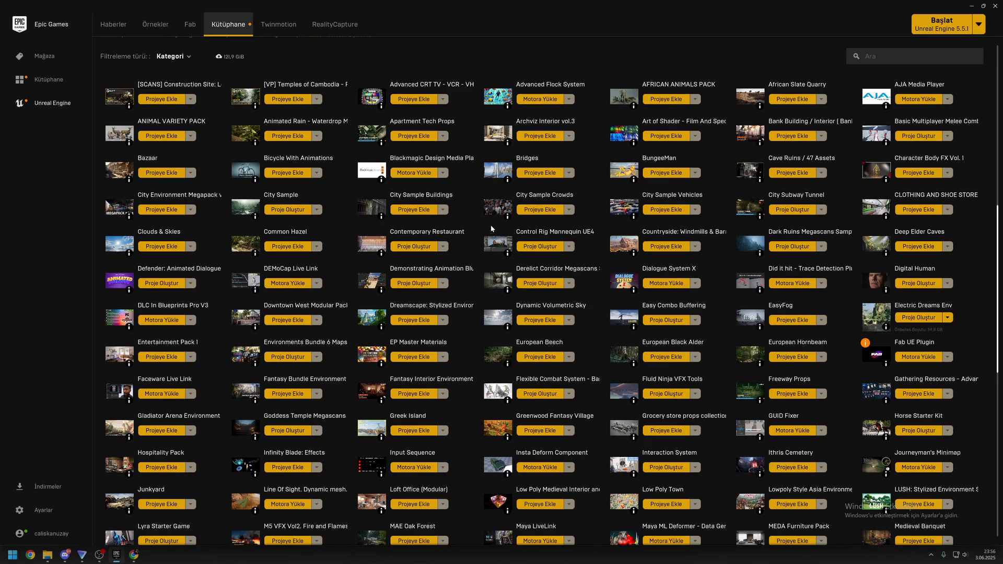
Step: Search the Fab library for 'Metahu' to list only MetaHuman items
scroll(up, 3)
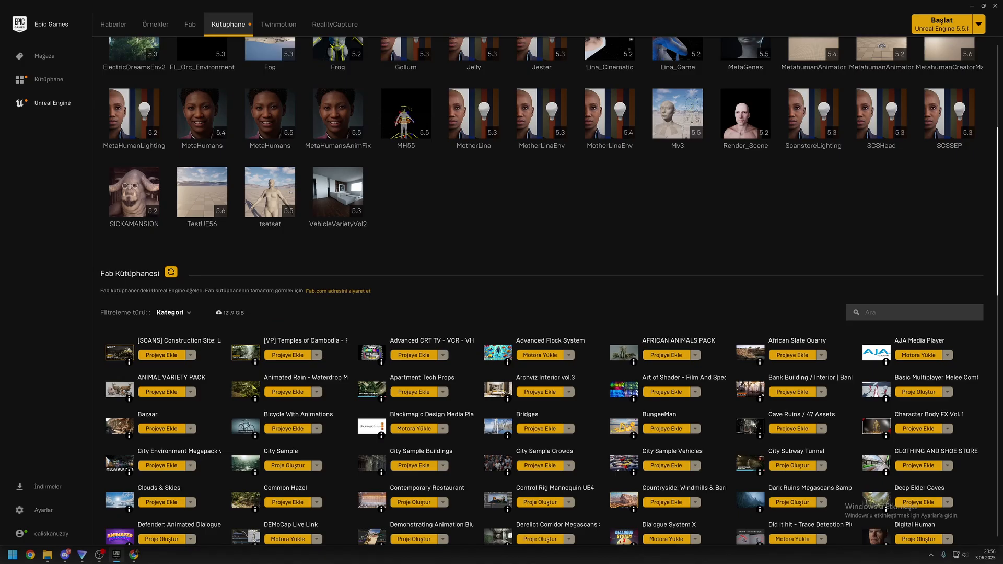
text(Meta)
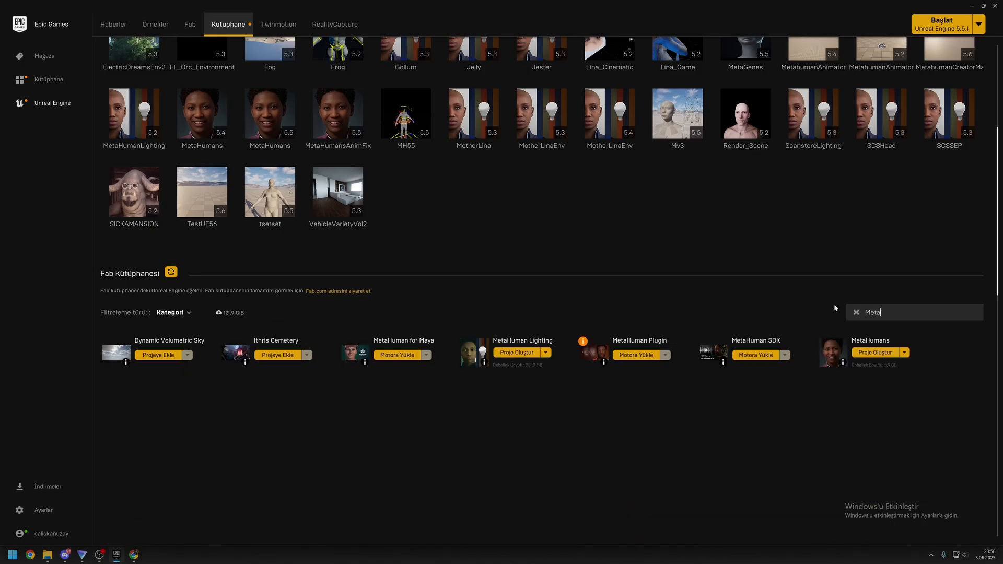
text(hu)
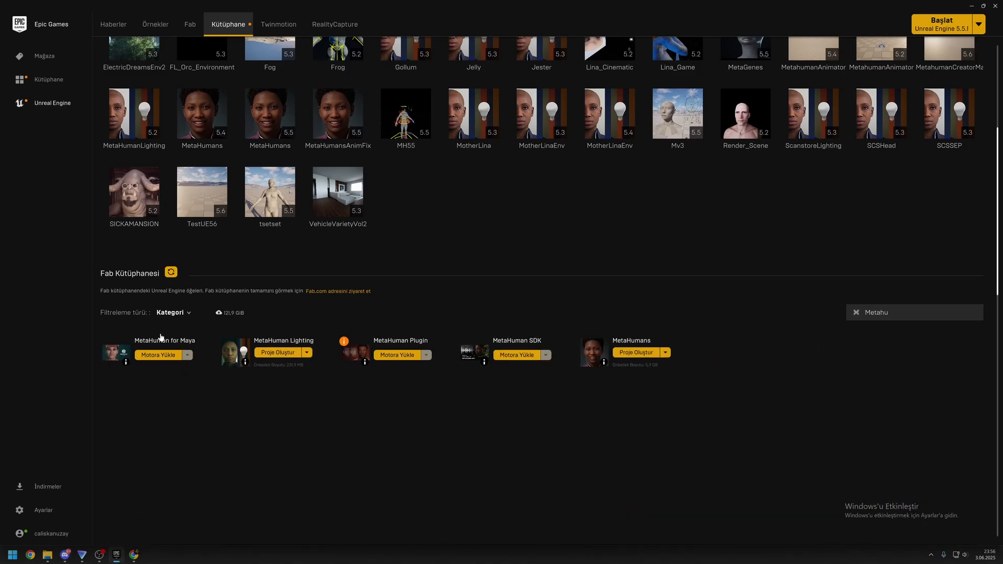
mouse_move(164, 340)
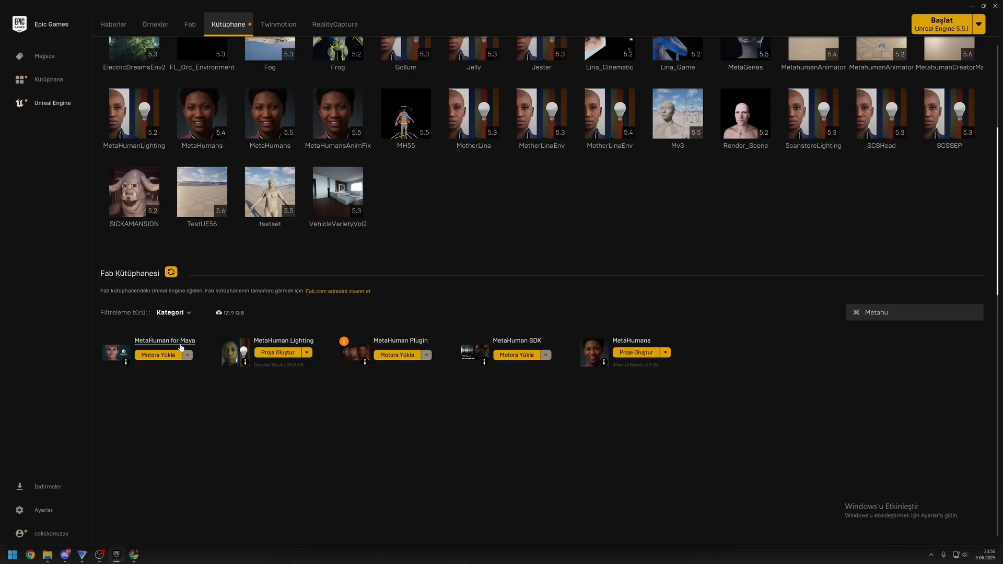
click(914, 312)
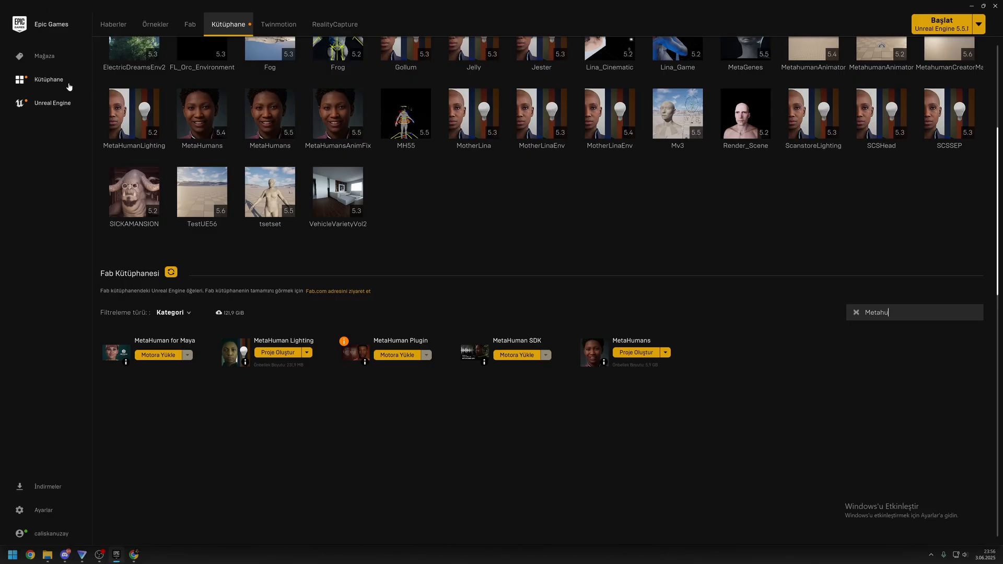
scroll(up, 3)
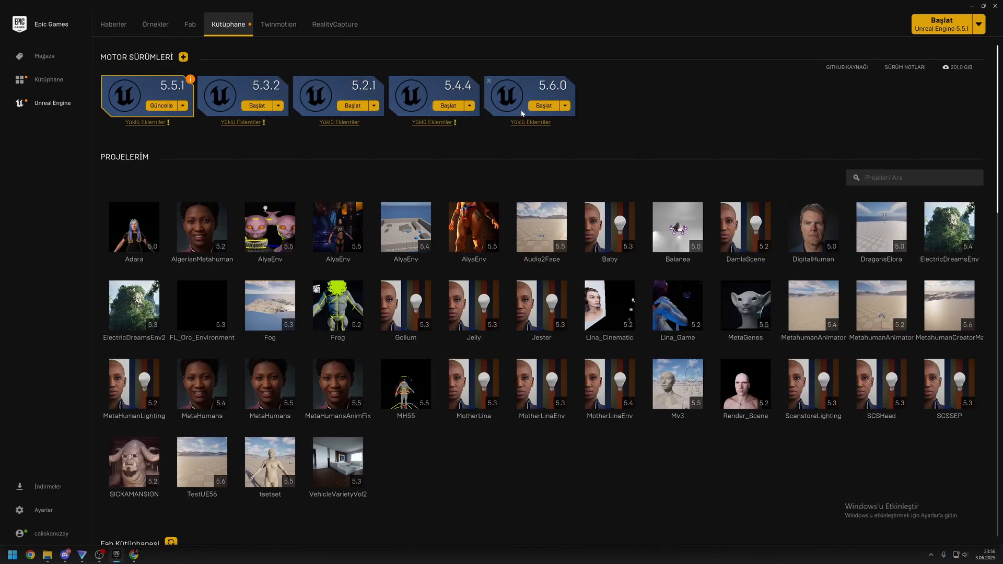
mouse_move(550, 91)
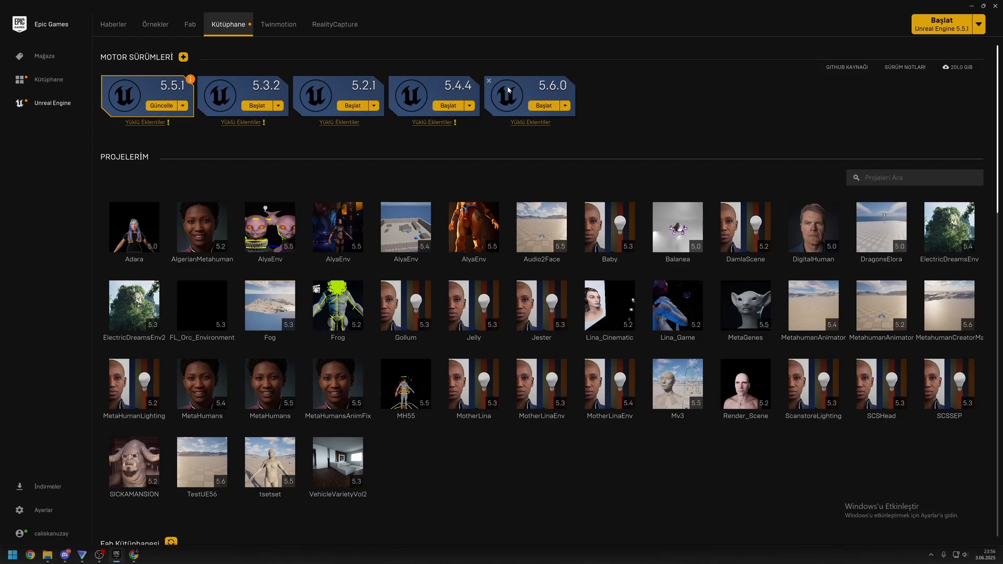
mouse_move(524, 103)
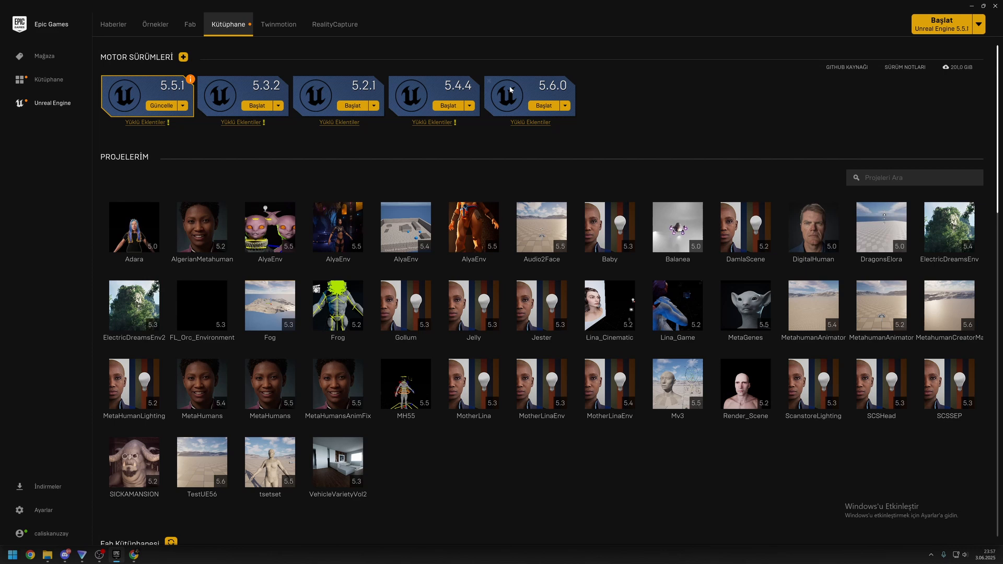
mouse_move(545, 105)
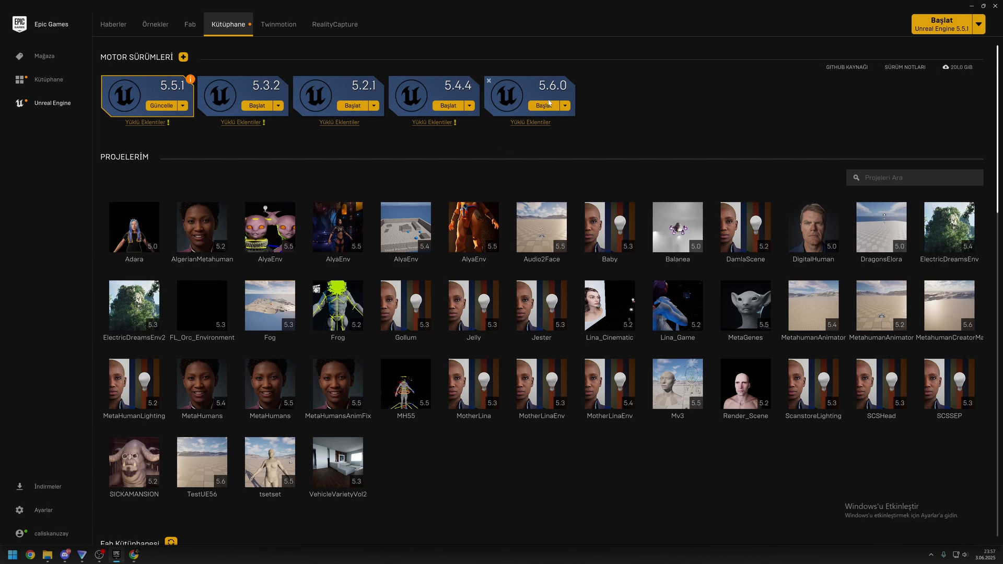
Step: Try installing MetaHuman for Maya to an engine and dismiss the already-installed notice
scroll(down, 3)
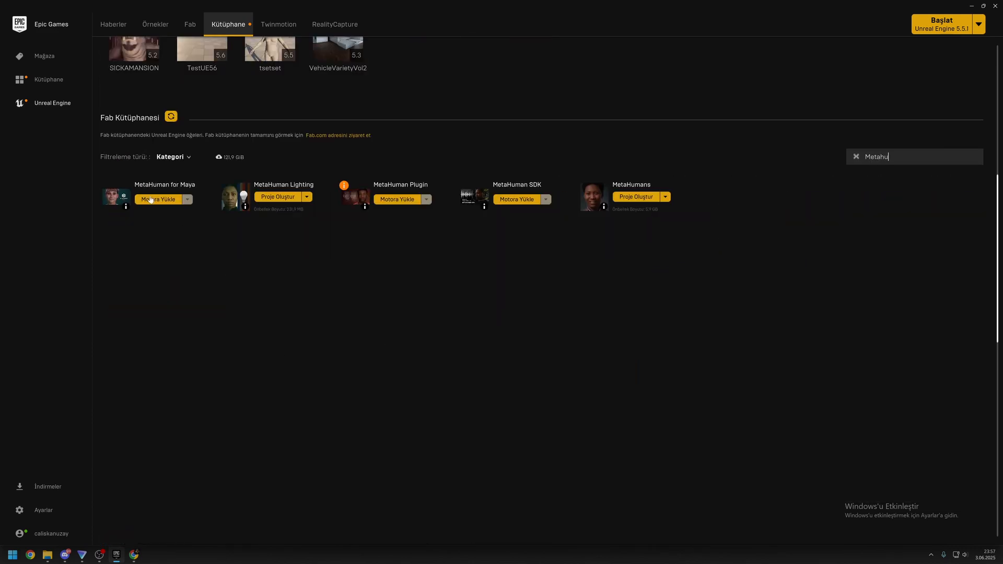
mouse_move(145, 208)
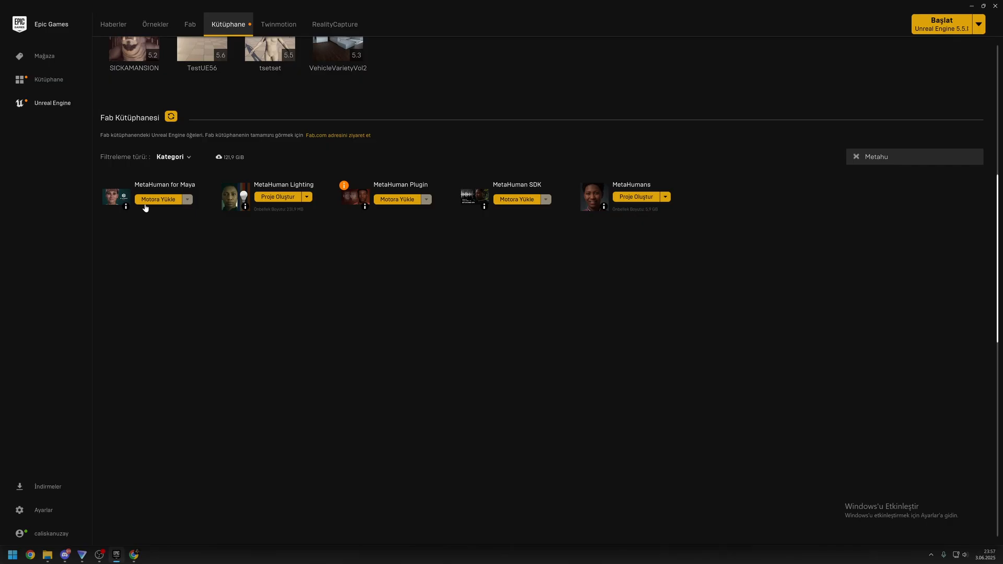
mouse_move(154, 200)
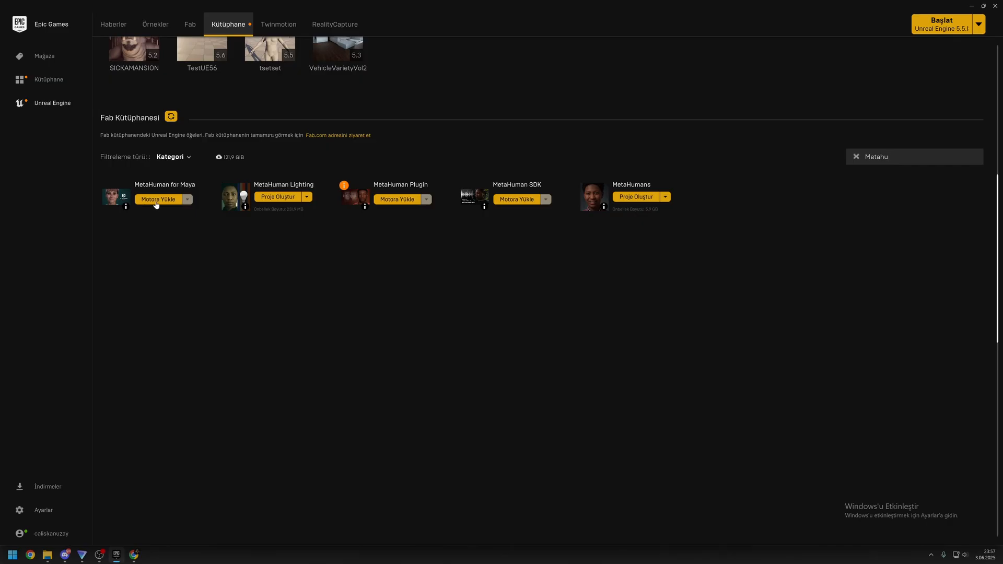
click(158, 199)
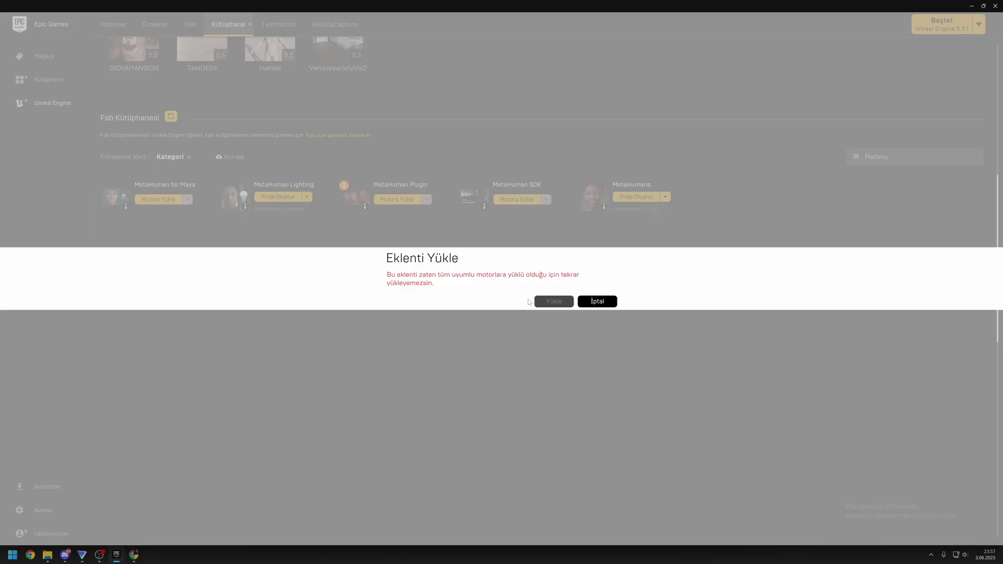
click(596, 302)
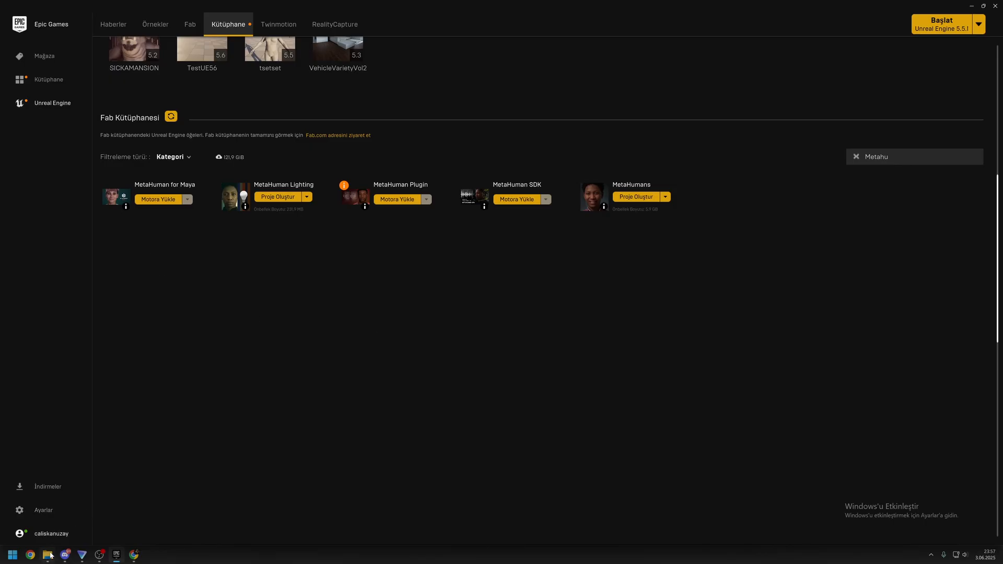
mouse_move(140, 180)
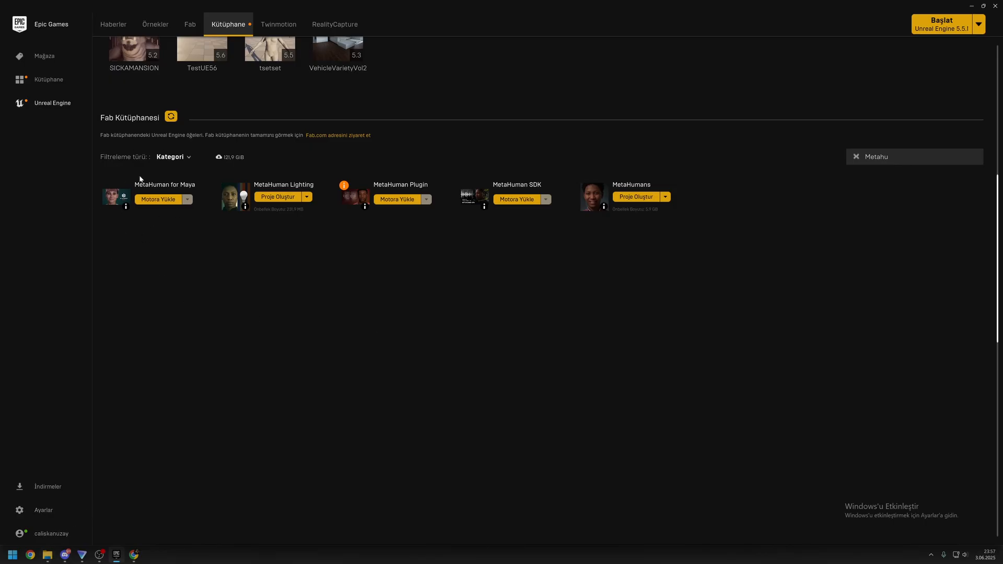
mouse_move(47, 555)
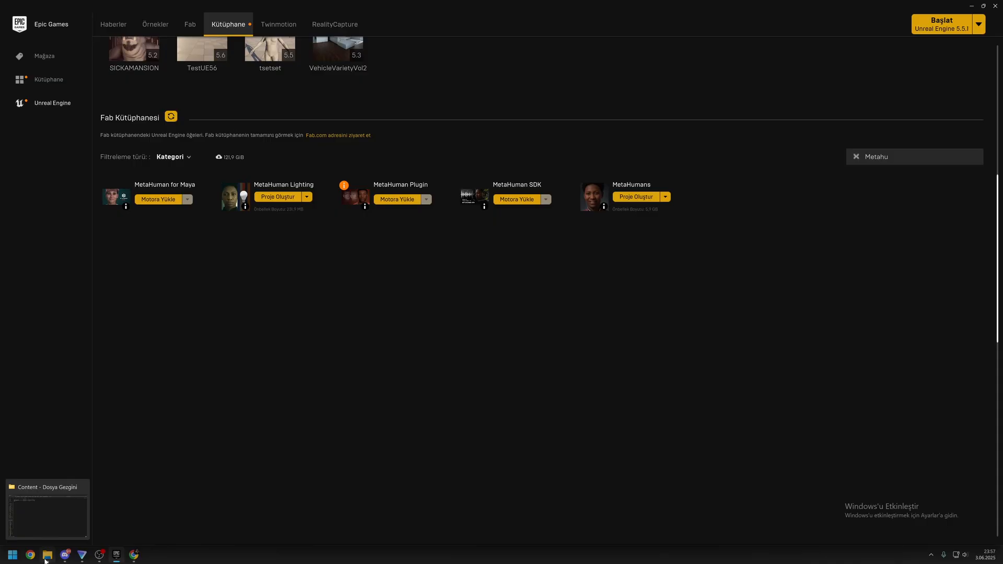
Step: In File Explorer, browse to UE_5.6's Plugins folder and open MetaHumanForMaya_5.6
click(46, 555)
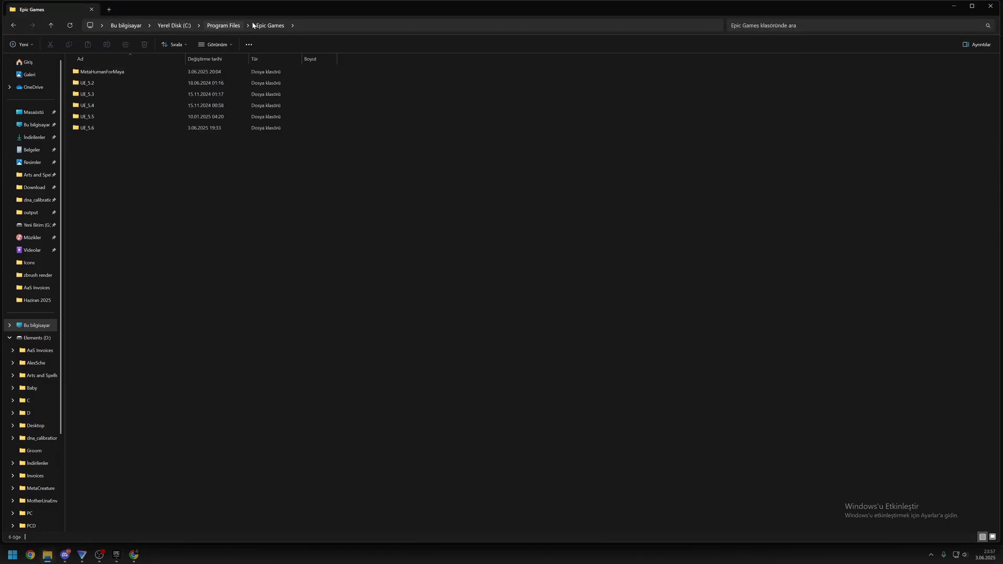
click(86, 94)
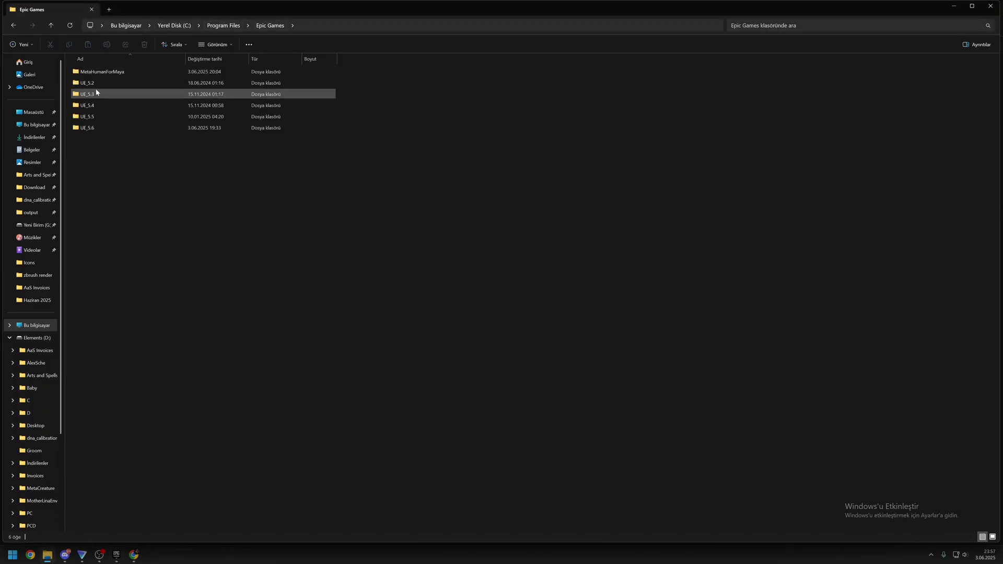
mouse_move(101, 71)
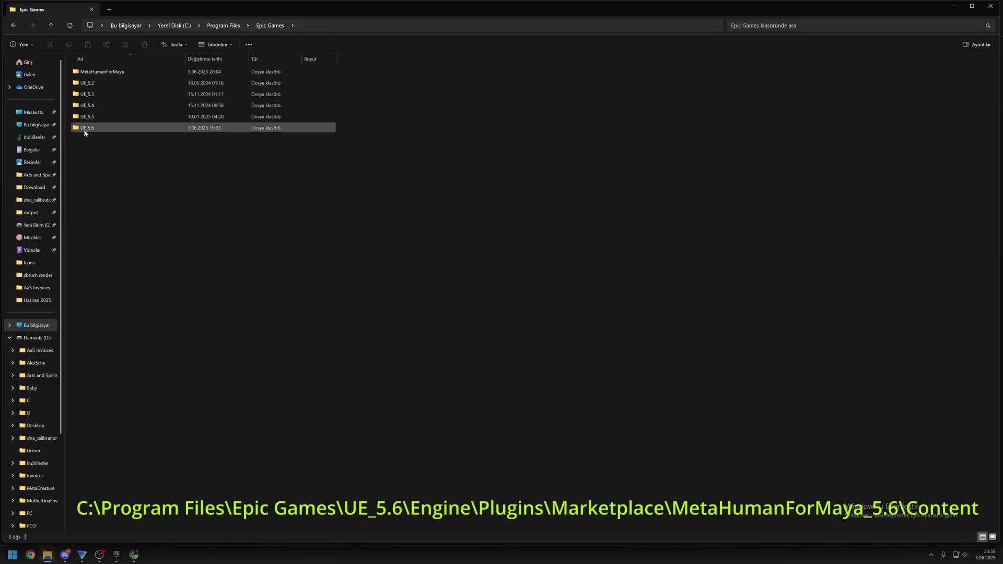
double_click(86, 128)
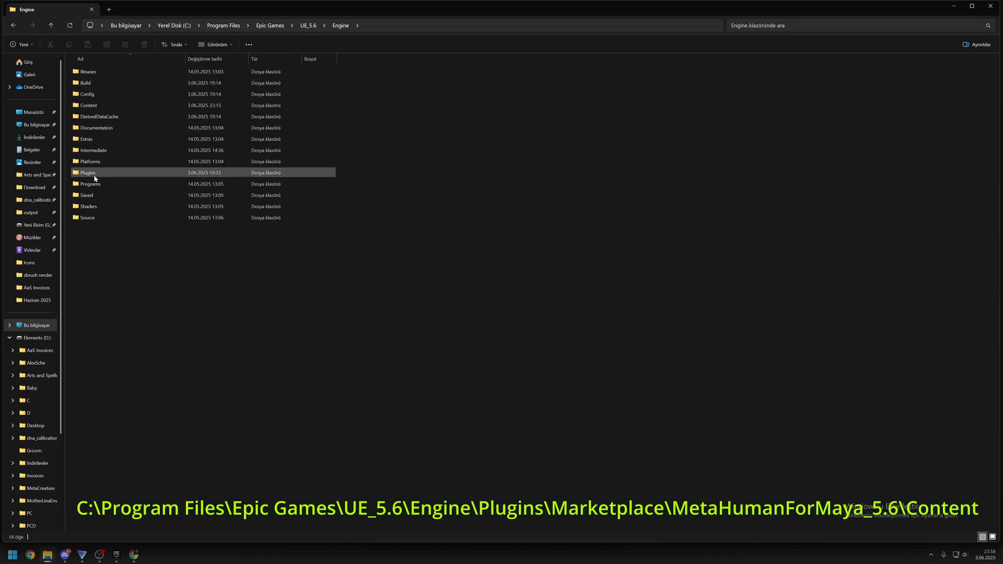
double_click(87, 173)
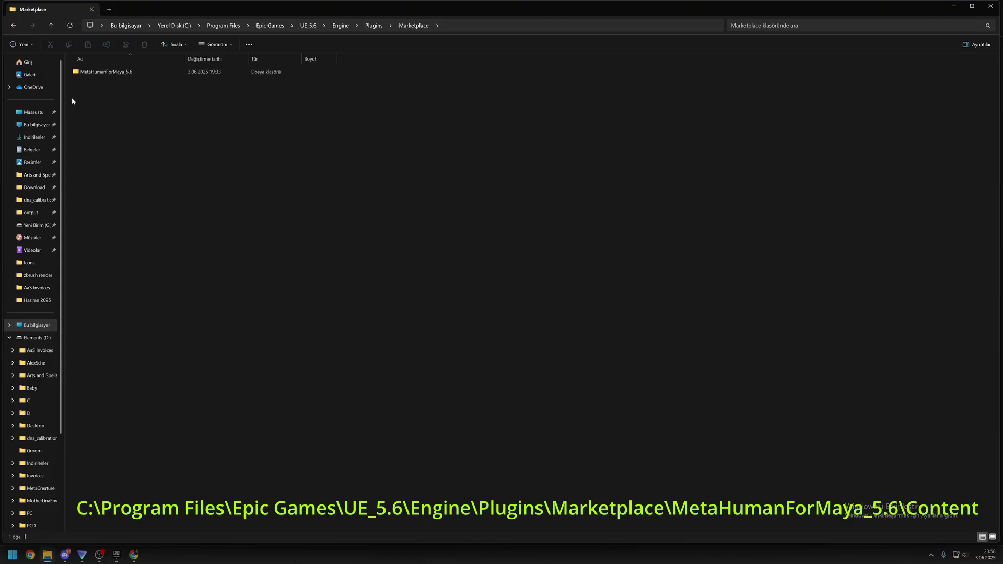
double_click(106, 71)
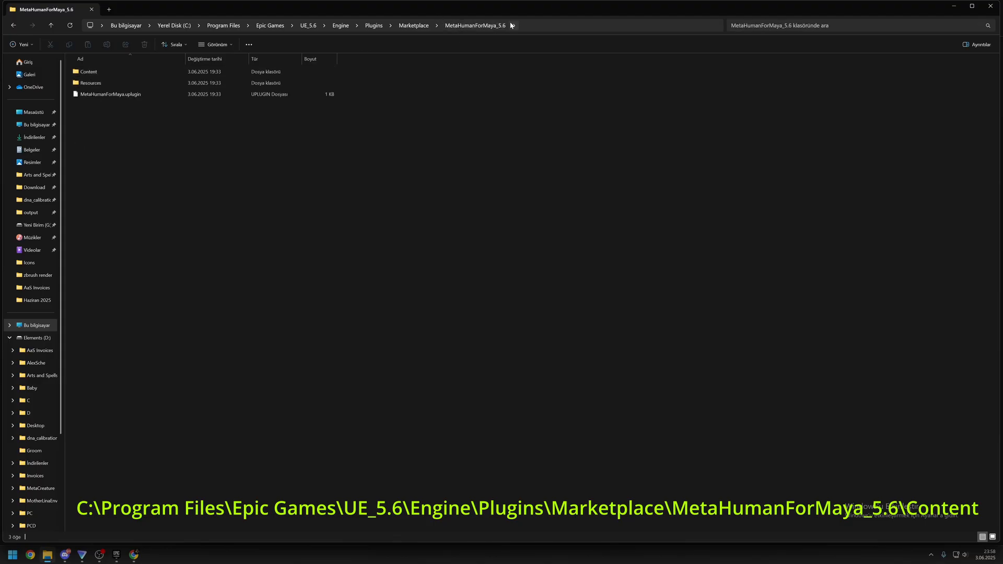
Step: Run MetaHumanForMaya.msi from Content, close the interrupted wizard with Finish, and show Epic Games
click(89, 71)
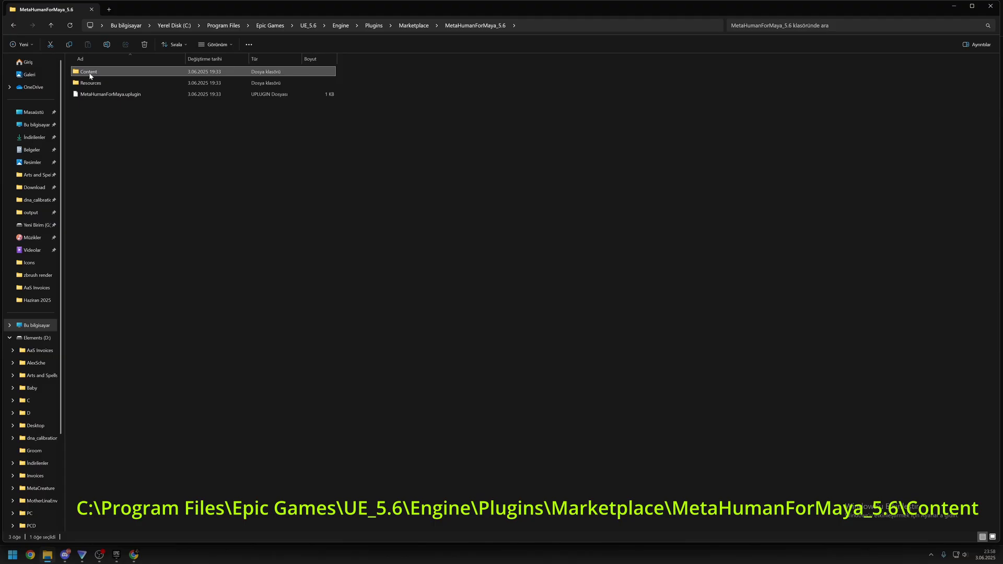
double_click(88, 71)
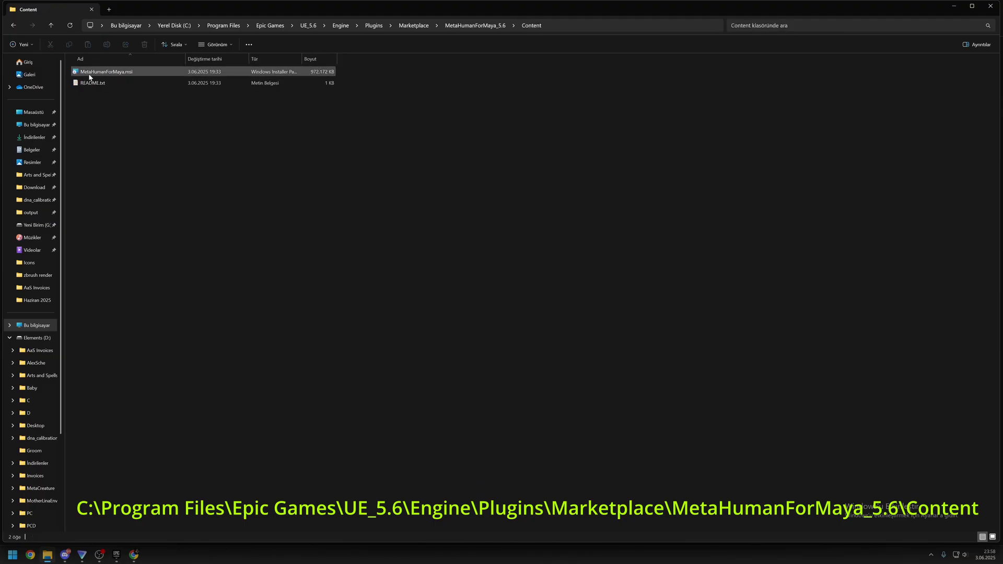
mouse_move(129, 71)
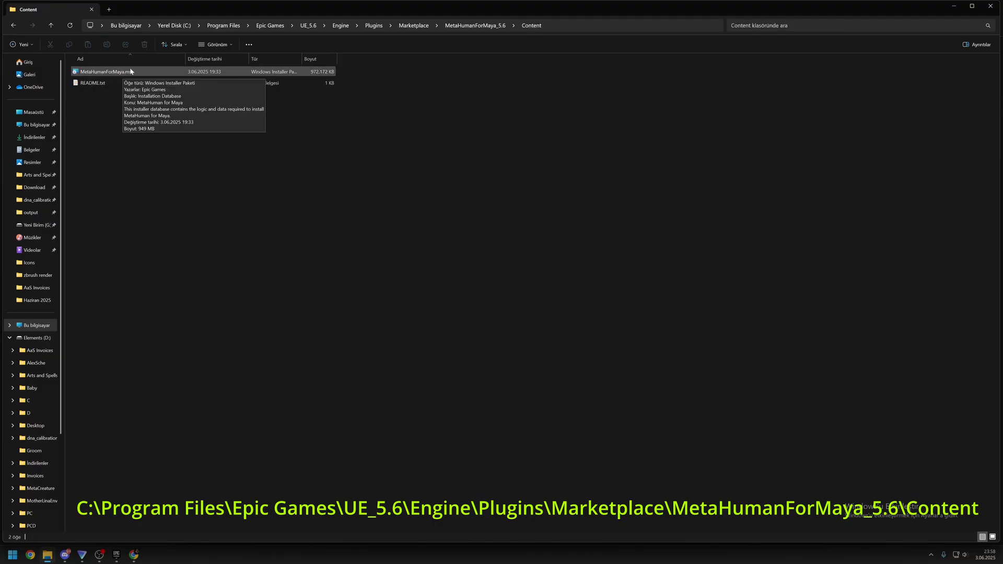
click(106, 72)
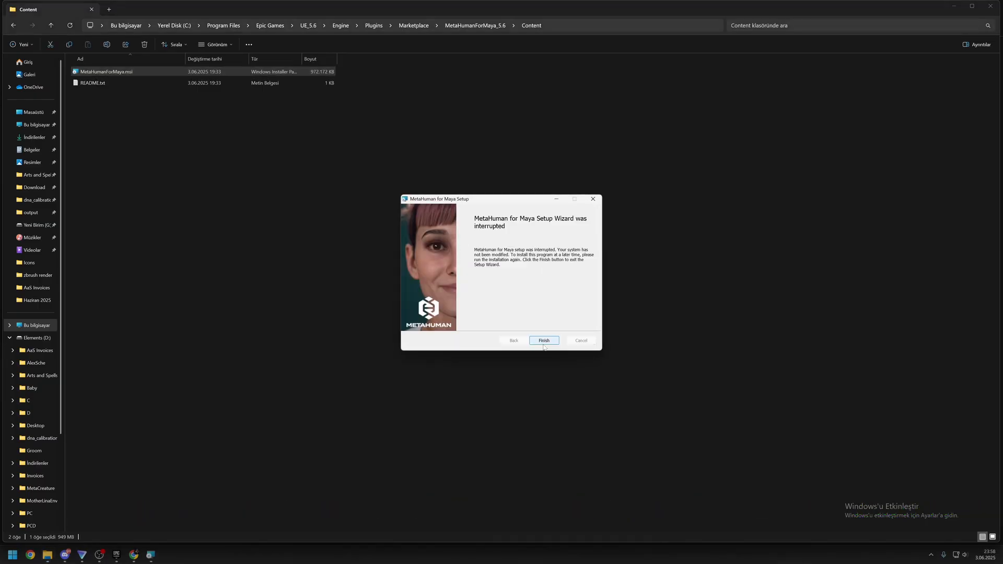
click(543, 340)
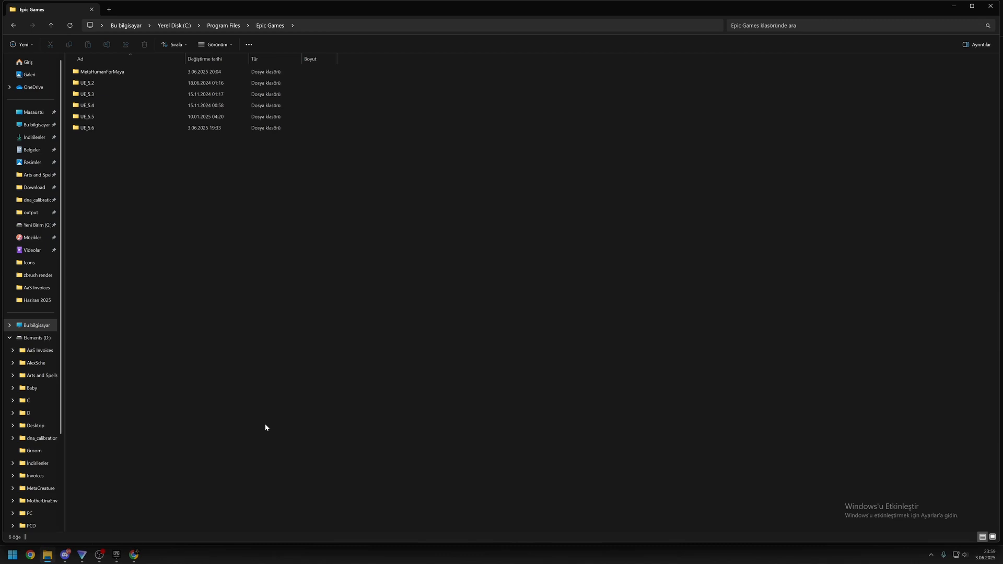
mouse_move(24, 552)
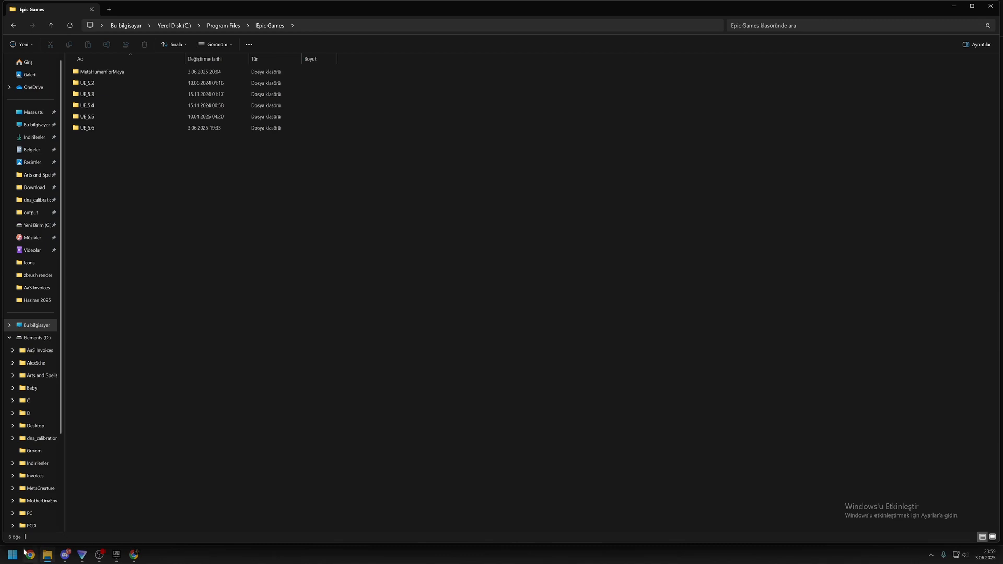
Step: In Maya's Plug-in Manager, filter 'metahuman', try loading MetaHumanForMaya.py, and dismiss the embeddedRL4.mll conflict warning
click(150, 555)
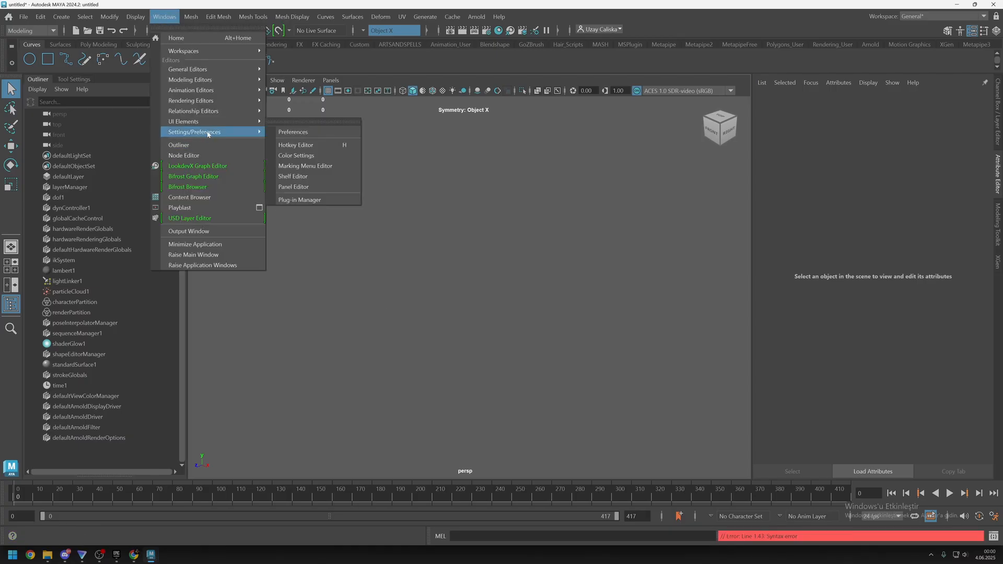
mouse_move(299, 200)
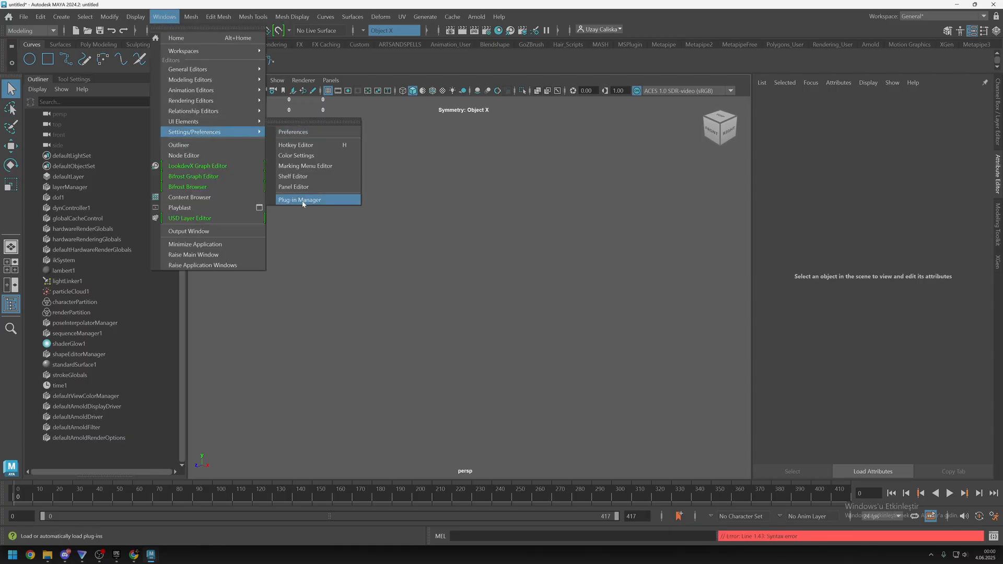
click(300, 200)
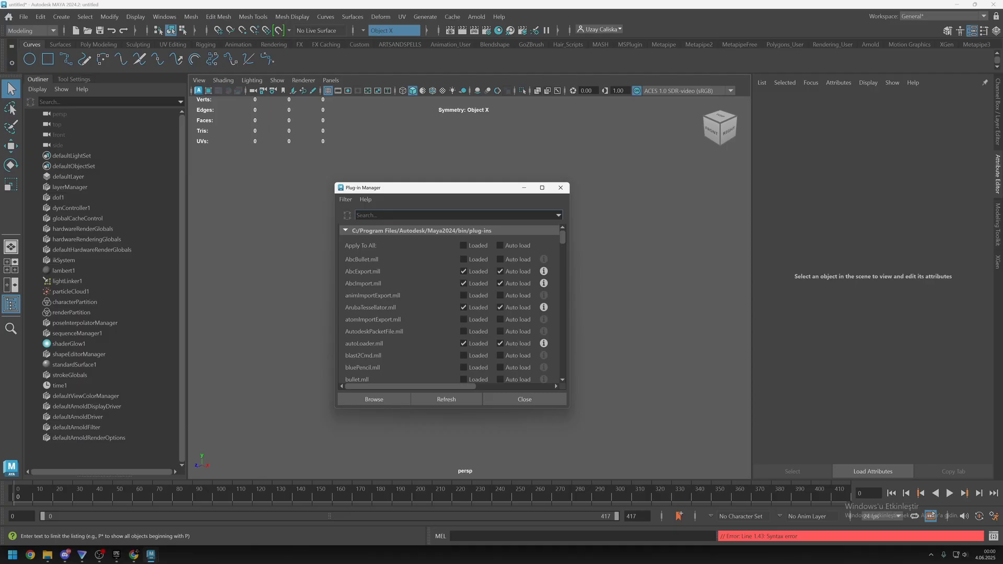
text(metahuman)
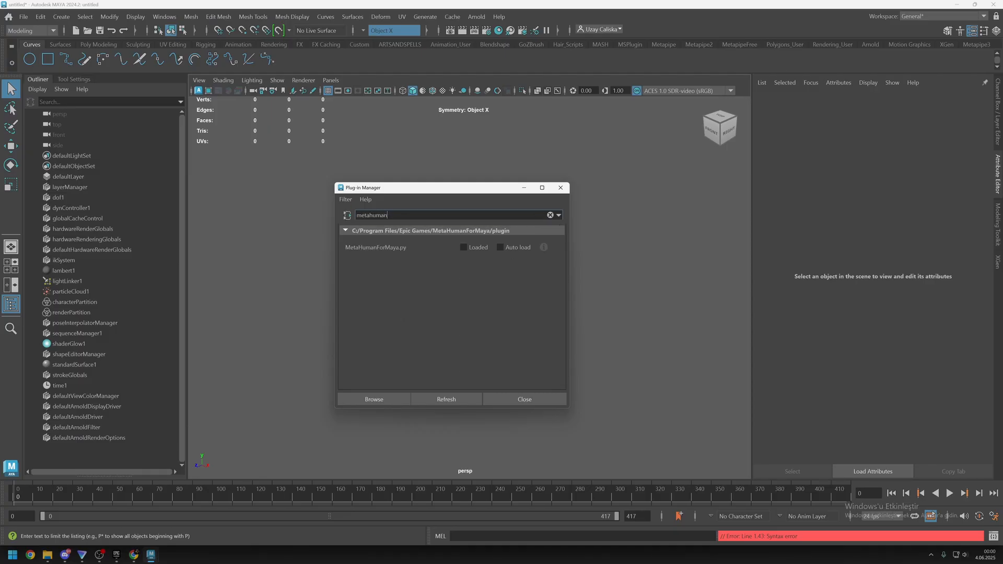
click(464, 248)
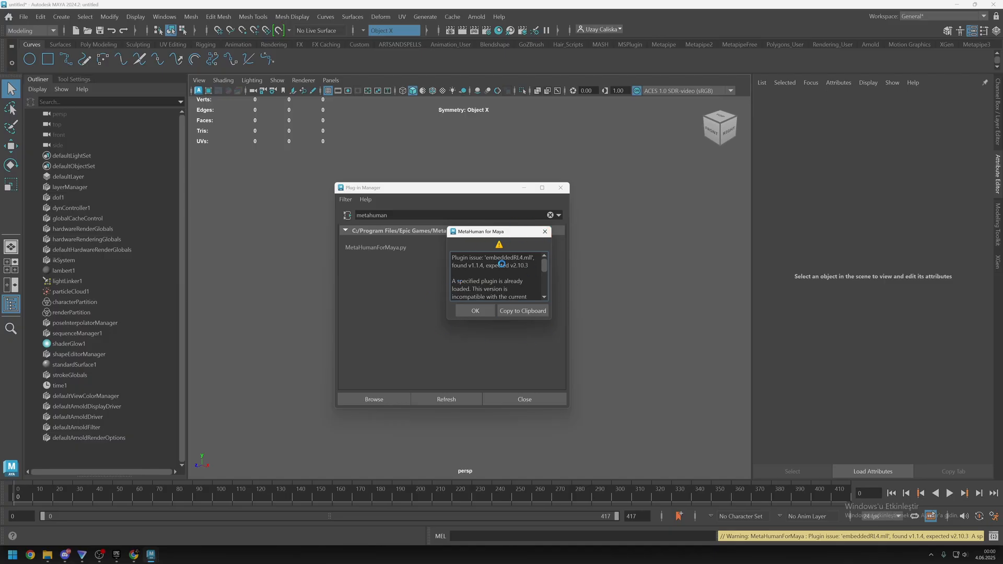
click(474, 311)
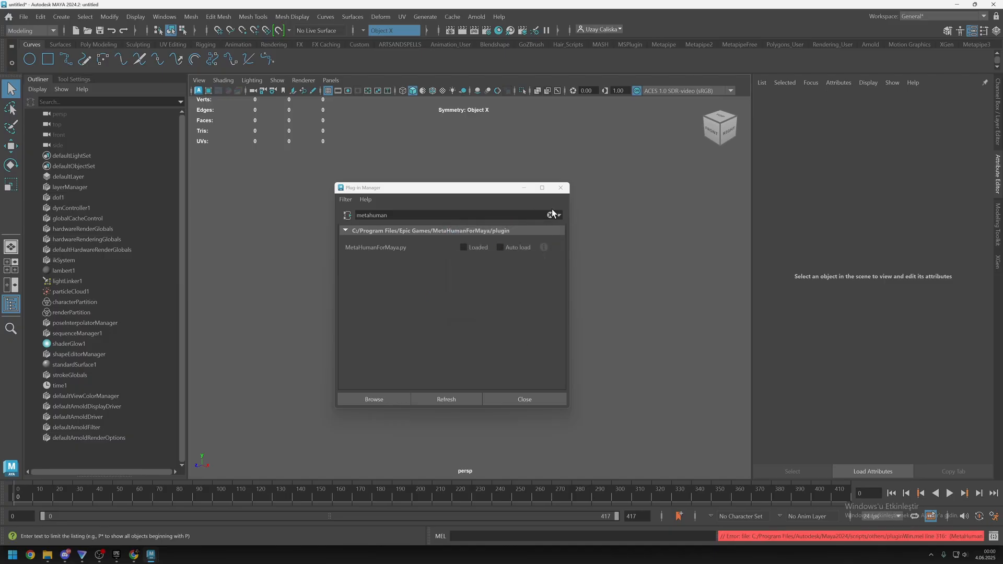
Step: Clear the search, toggle the conflicting MayaUERBFPlugin.mll entries, refresh, then return to File Explorer
click(552, 214)
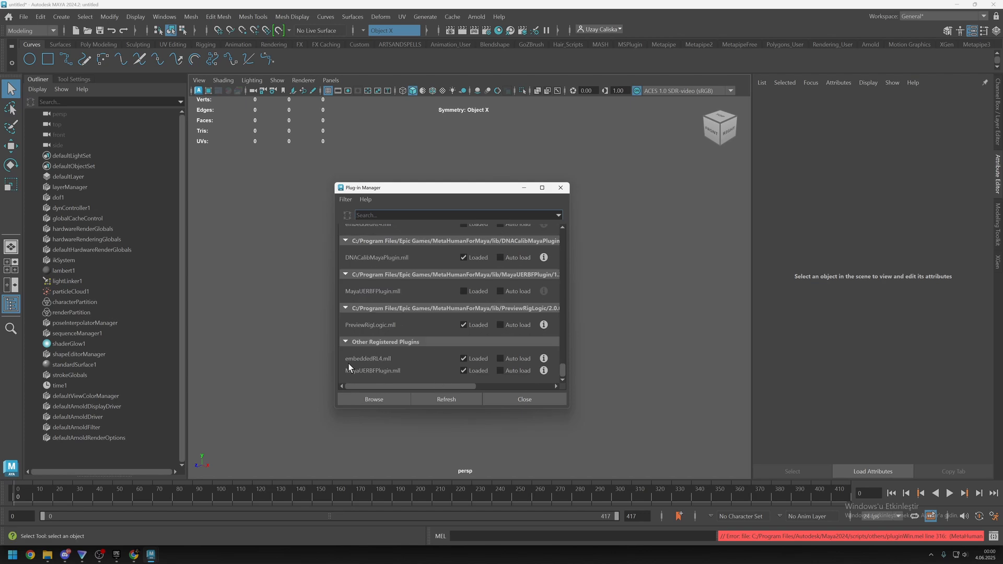
mouse_move(363, 380)
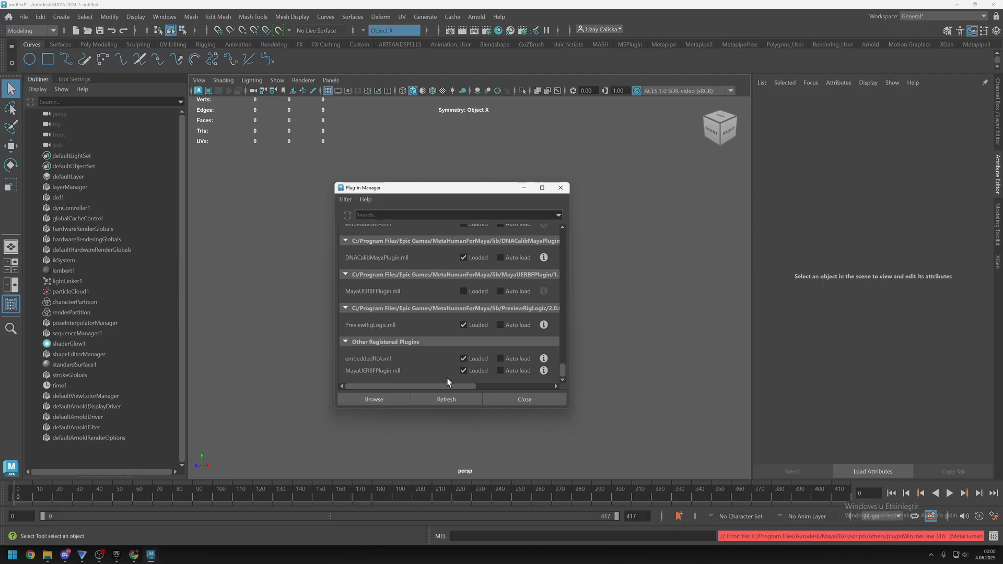
click(464, 371)
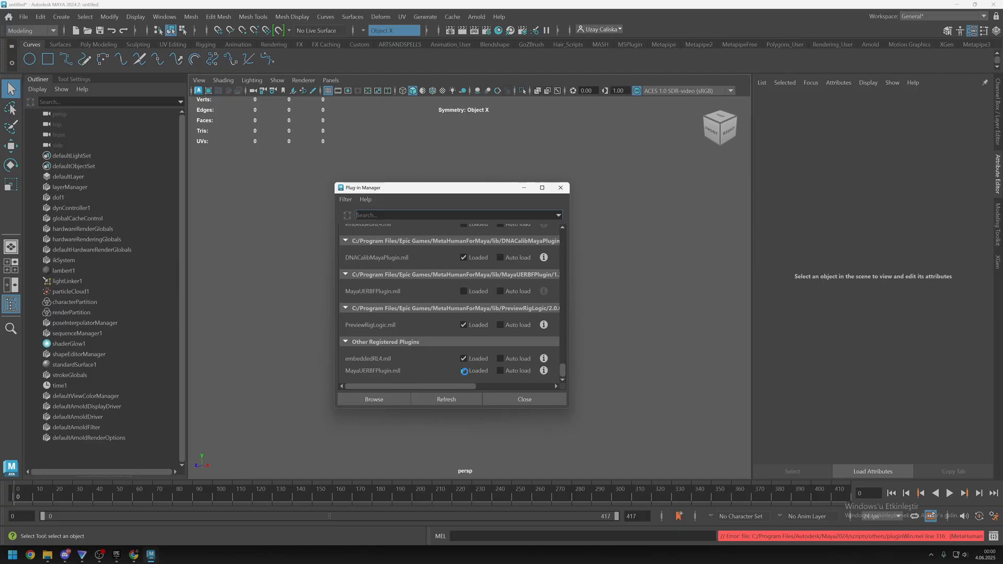
click(464, 291)
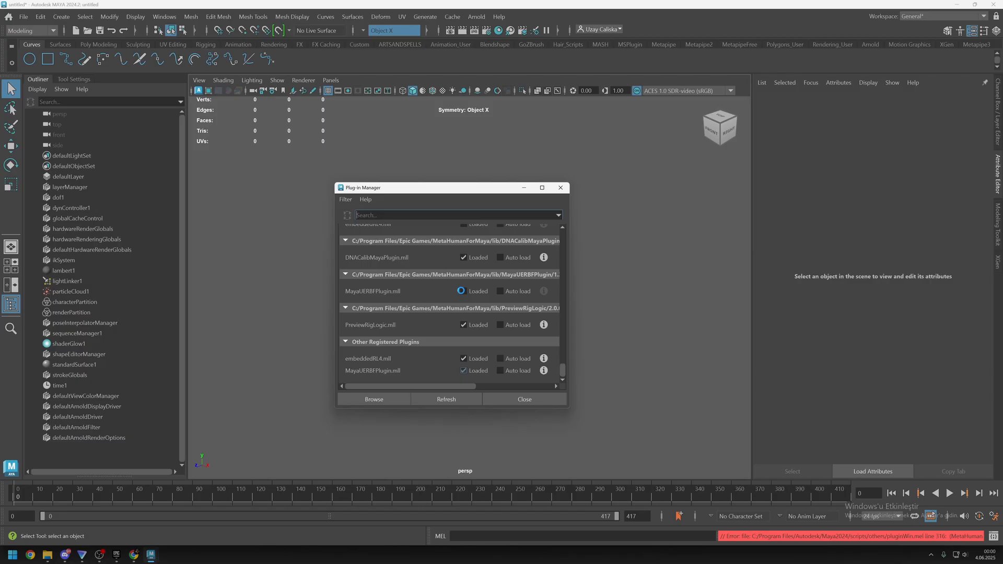
click(463, 291)
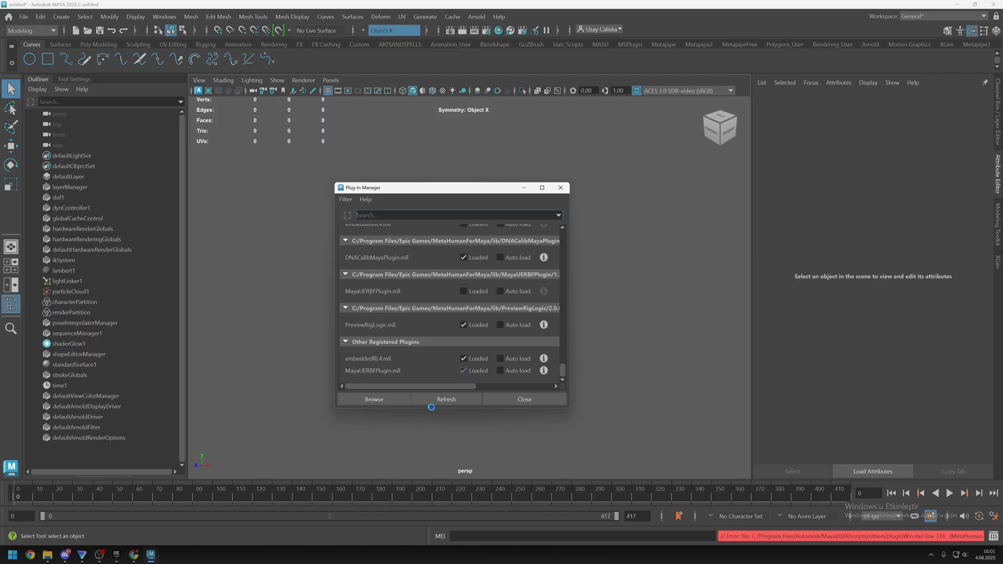
scroll(up, 3)
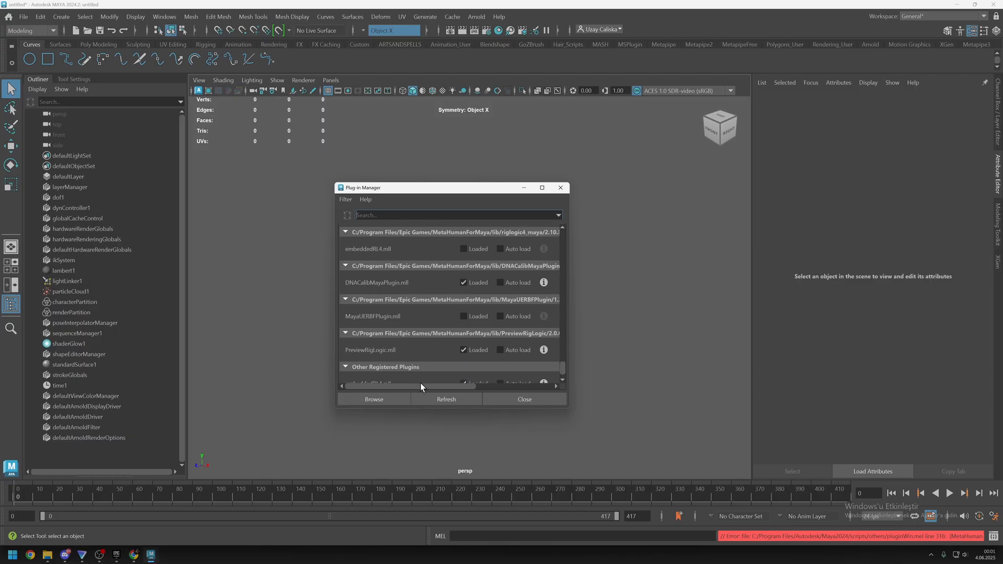
click(46, 555)
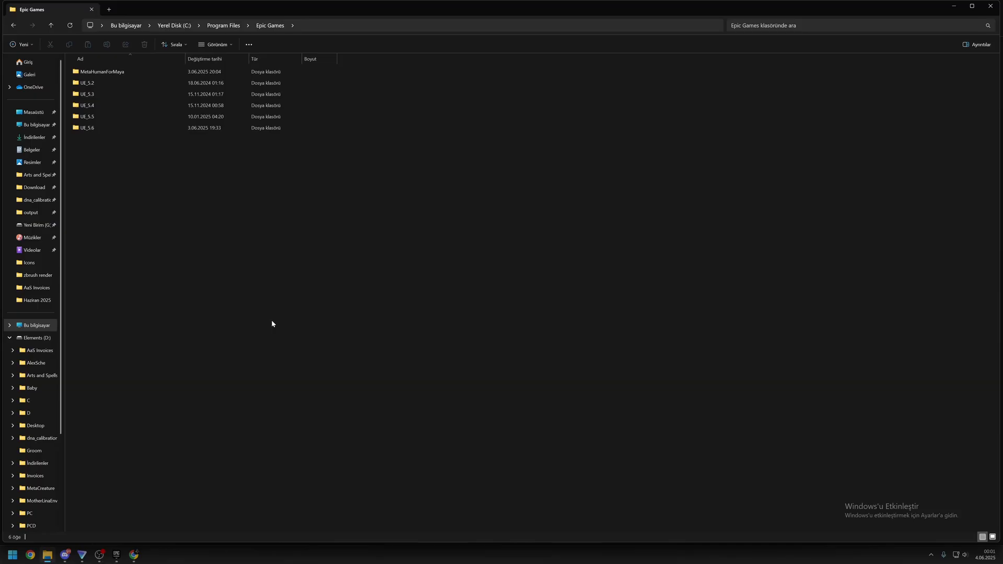
mouse_move(37, 544)
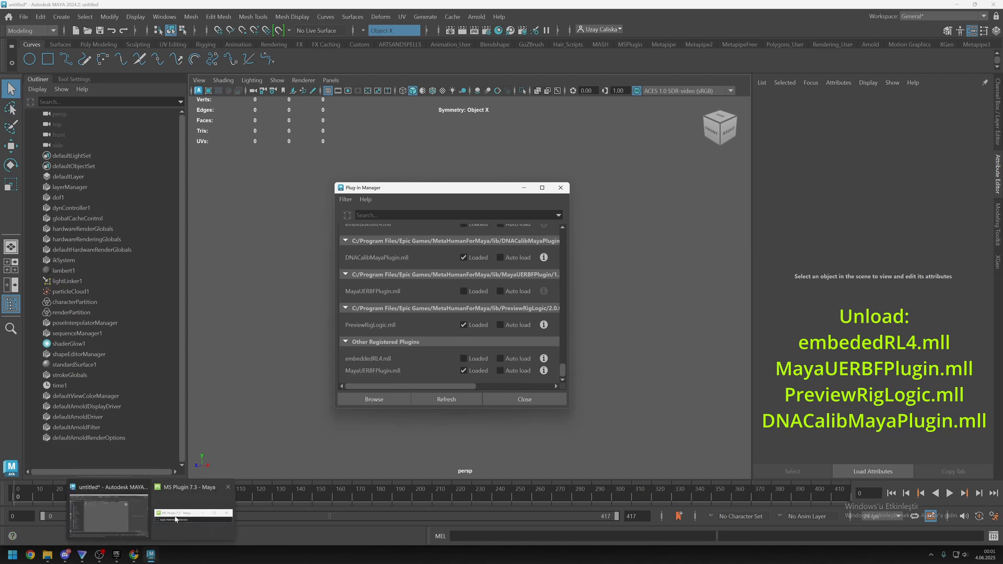
mouse_move(228, 487)
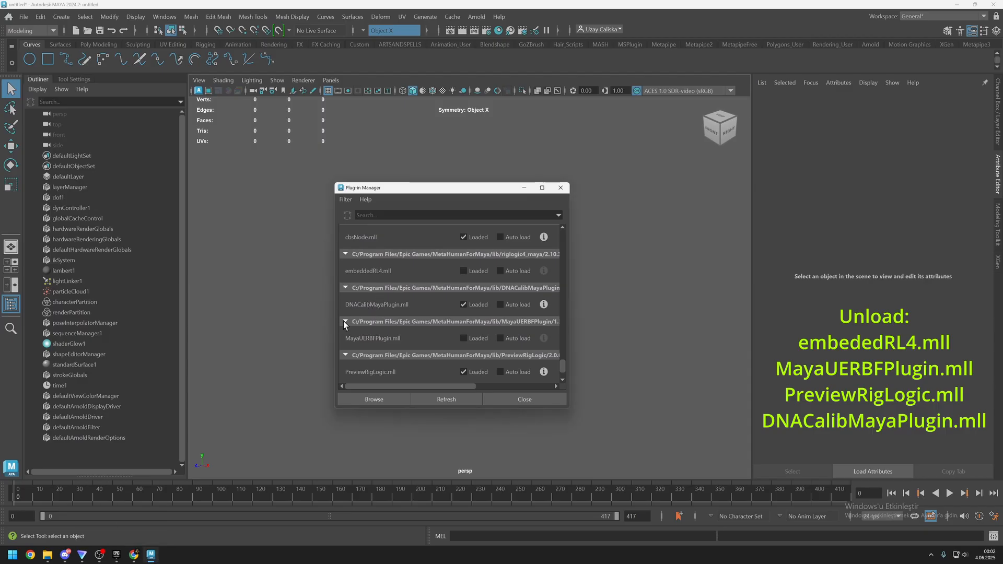
mouse_move(449, 323)
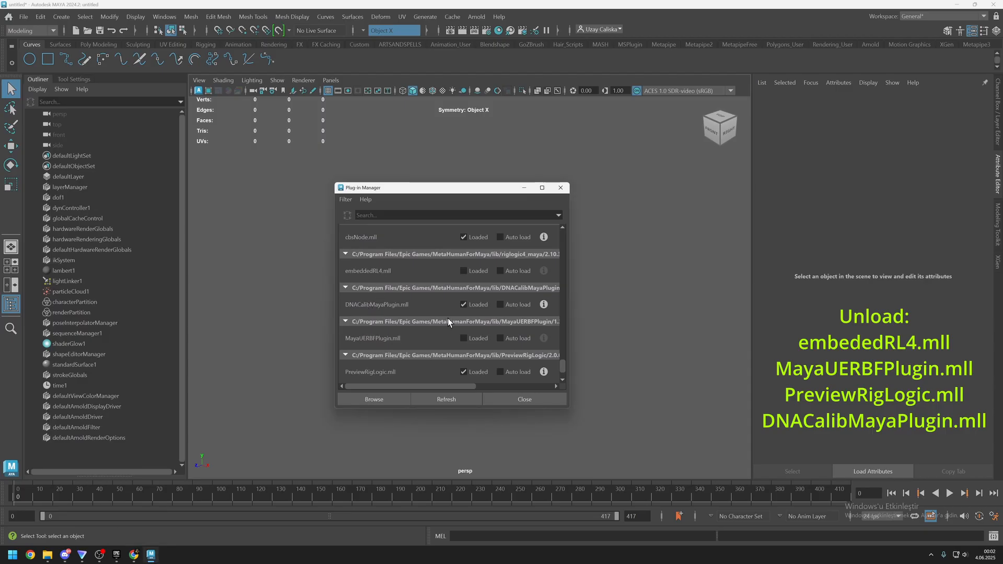
Step: Untick Loaded for PreviewRigLogic.mll and the registered MayaUERBFPlugin.mll in the Plug-in Manager
scroll(up, 3)
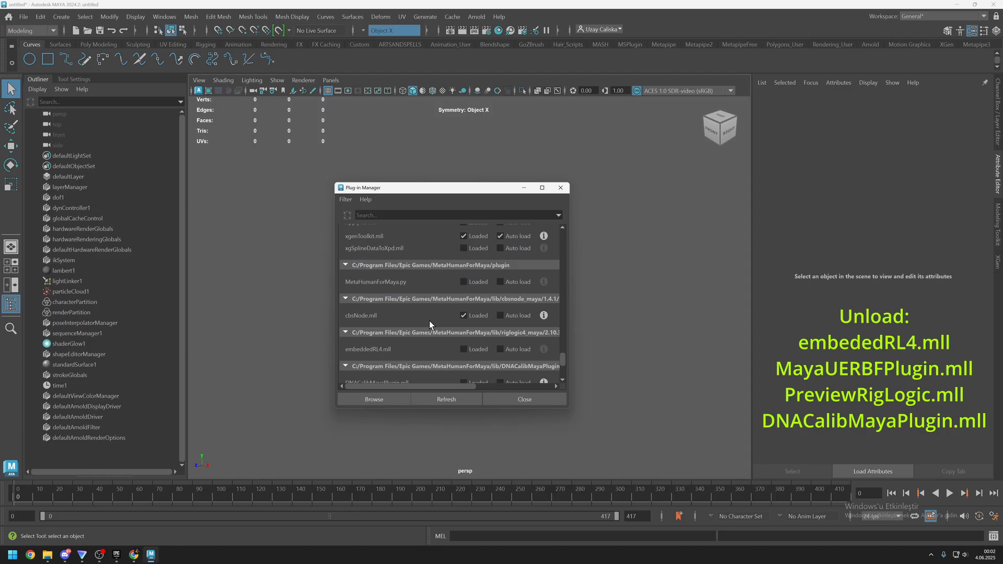
scroll(down, 3)
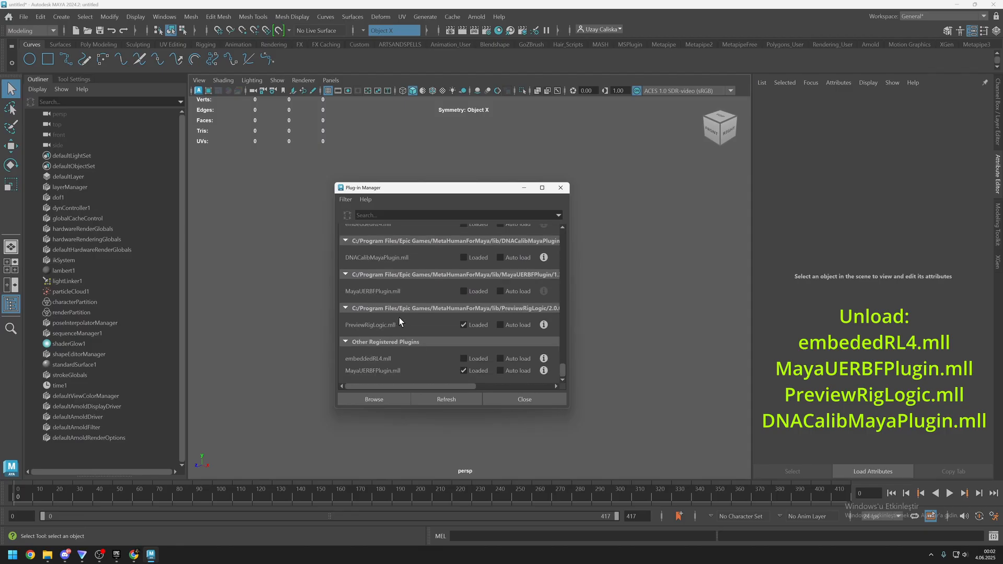
click(462, 325)
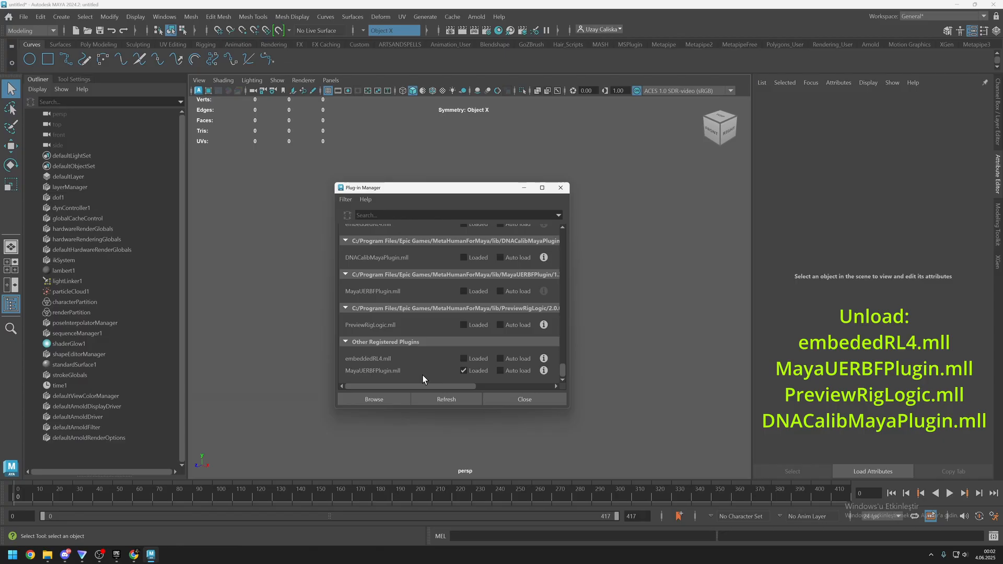
click(464, 371)
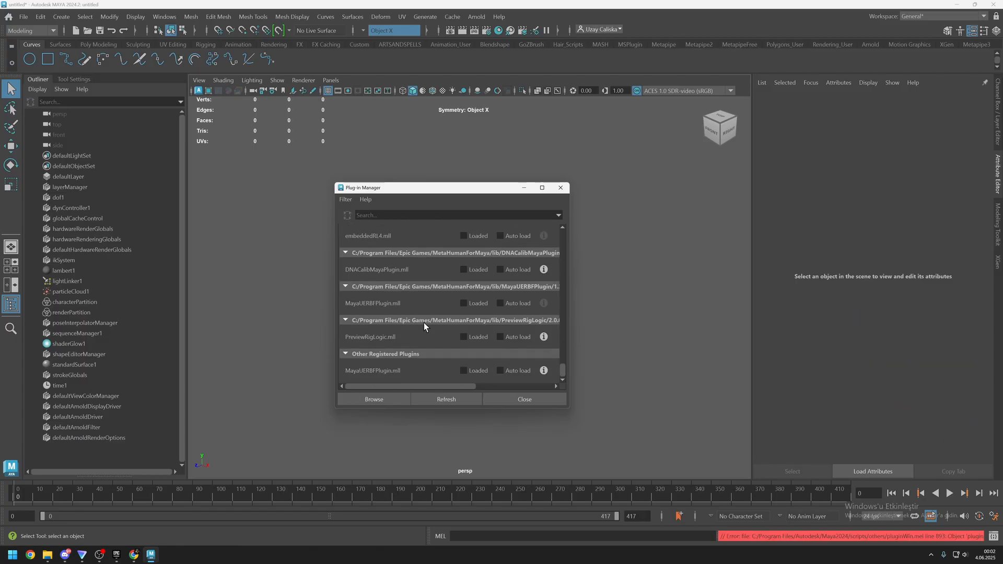
mouse_move(402, 336)
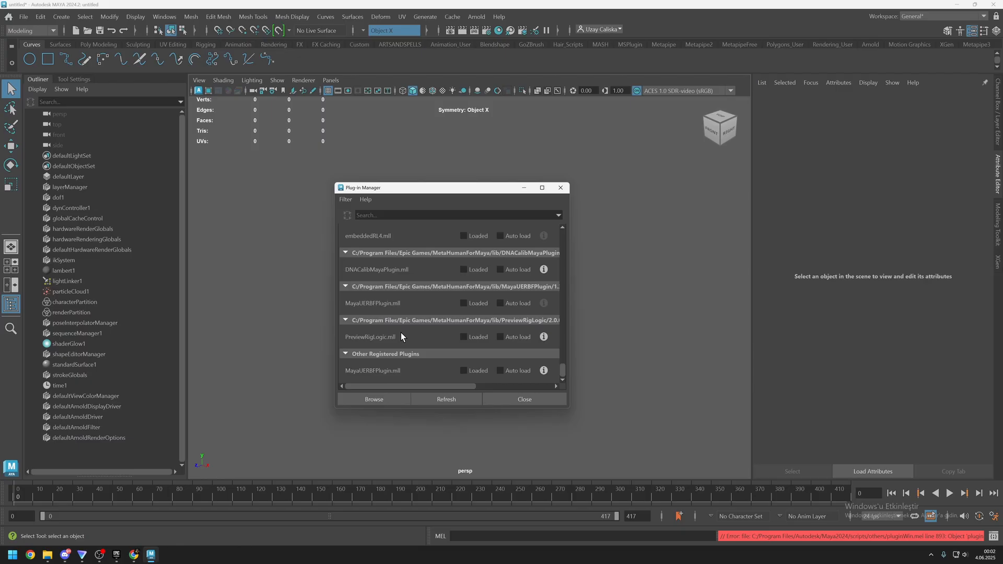
mouse_move(428, 270)
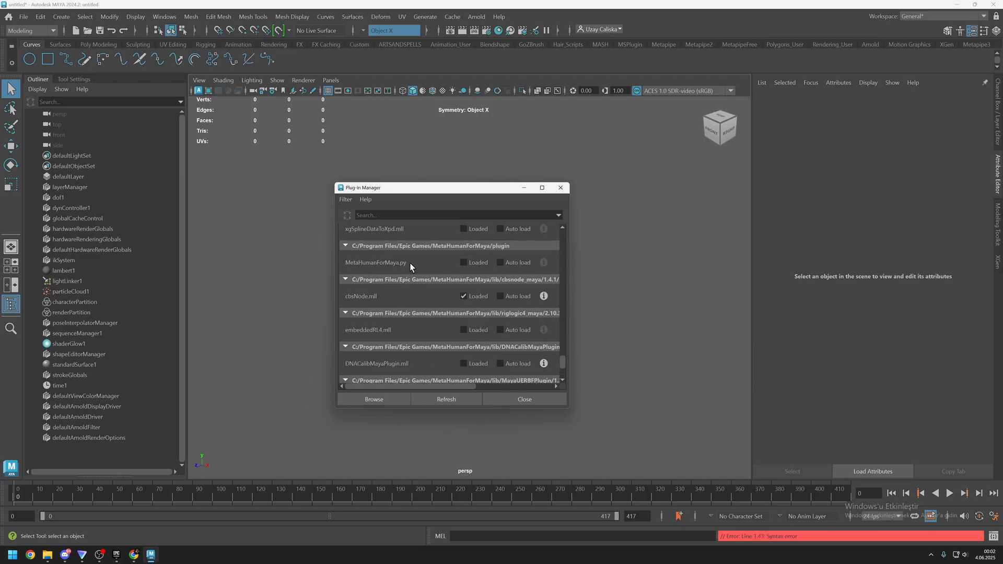
Step: Filter the Plug-in Manager for 'metahum' and tick Loaded for MetaHumanForMaya.py
text(mel)
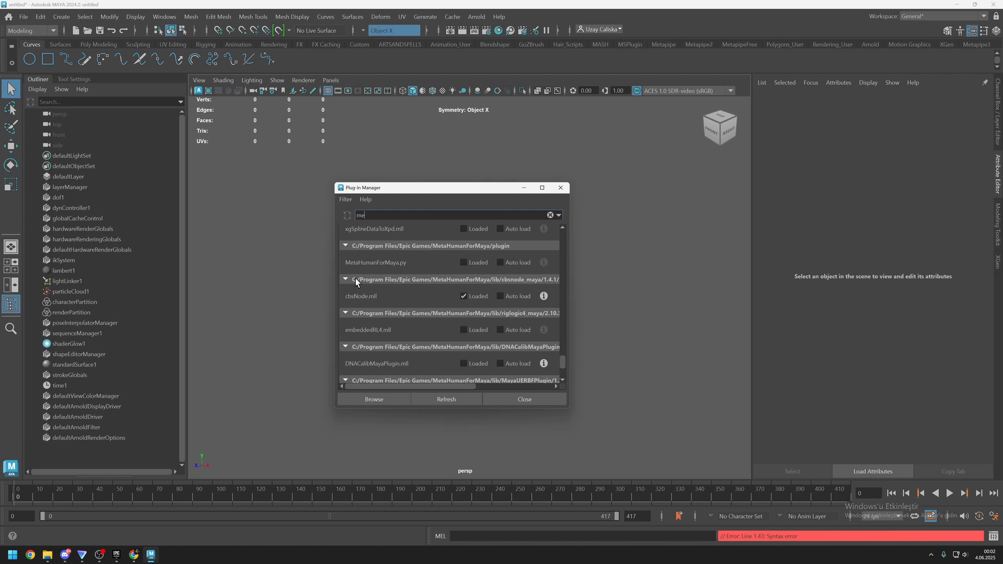
text(metahum)
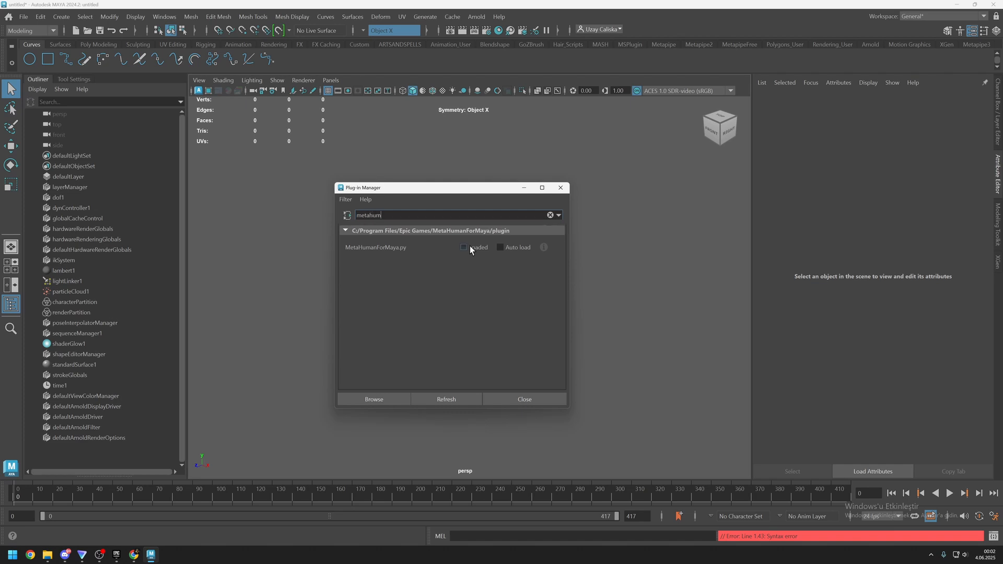
click(463, 247)
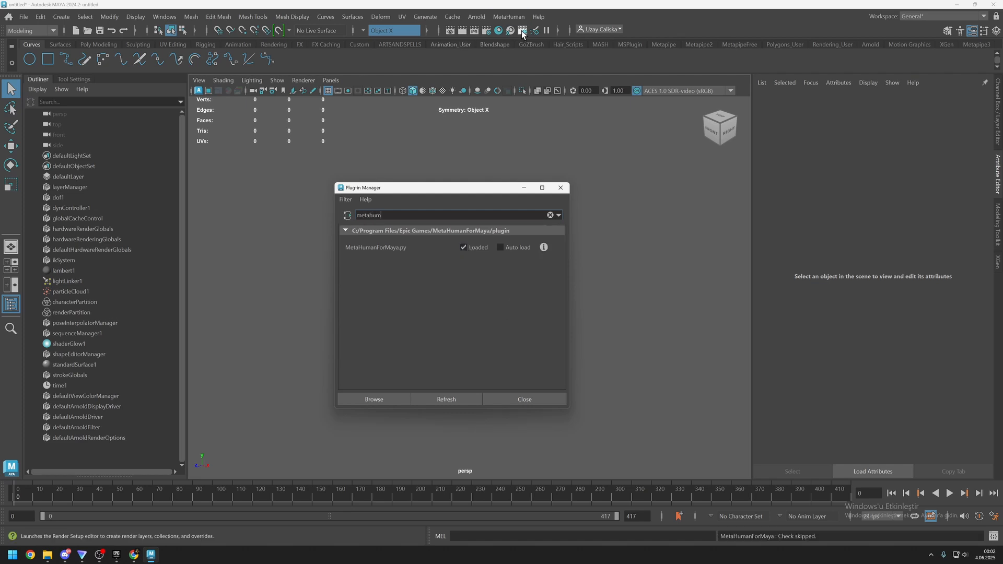
mouse_move(526, 3)
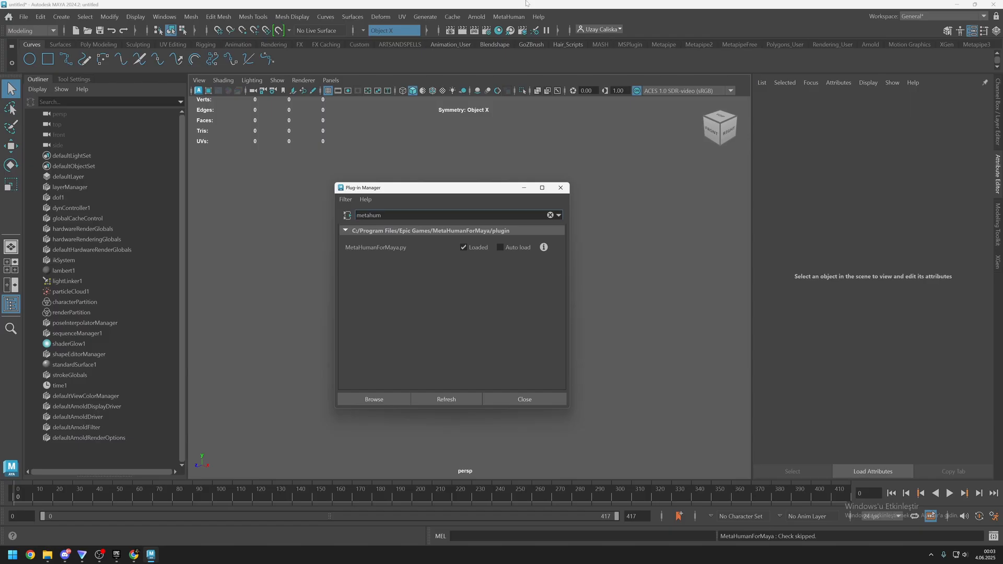
mouse_move(525, 399)
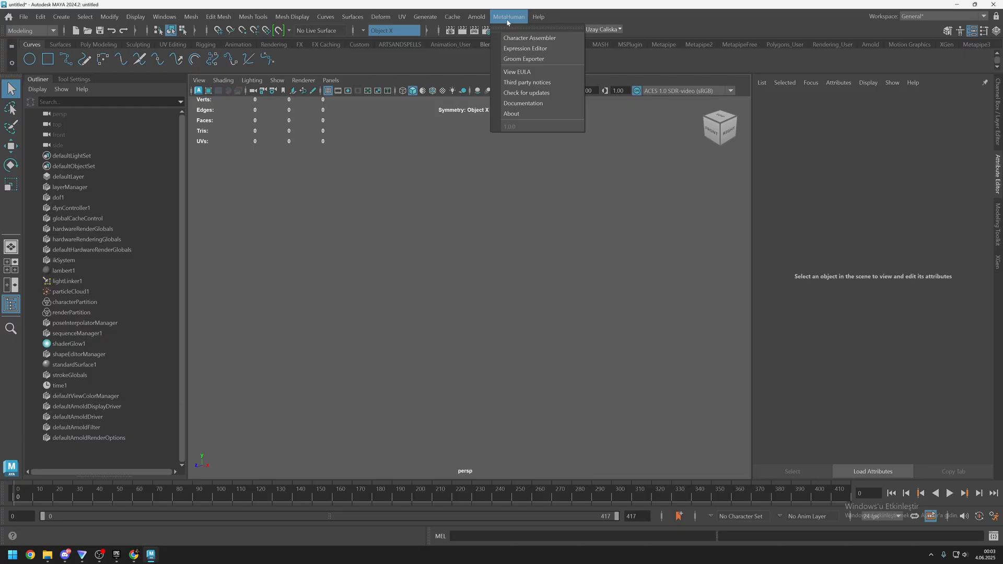
Step: Open MetaHuman > Character Assembler listing VolyN, then bring up Epic Games Launcher
click(529, 38)
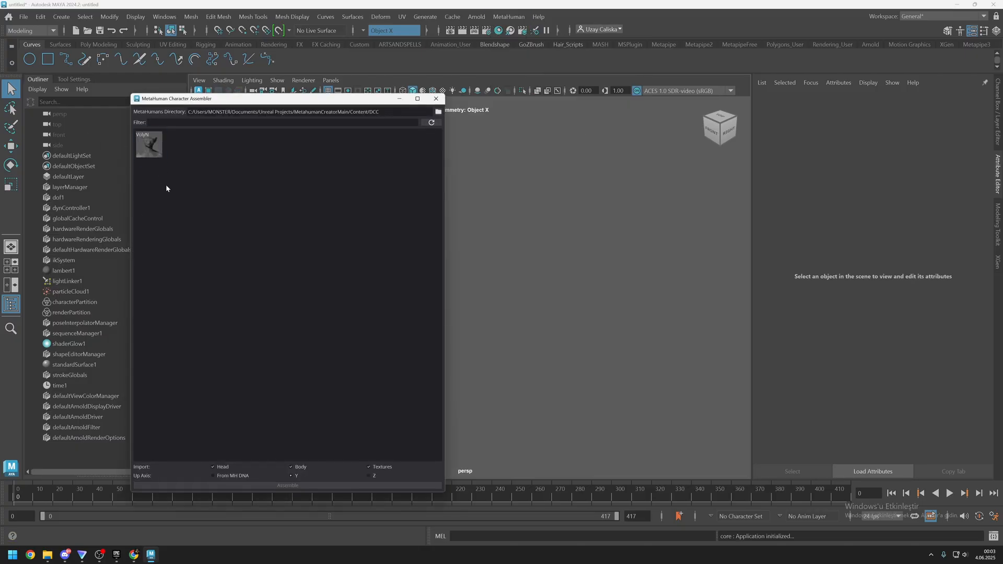
mouse_move(188, 228)
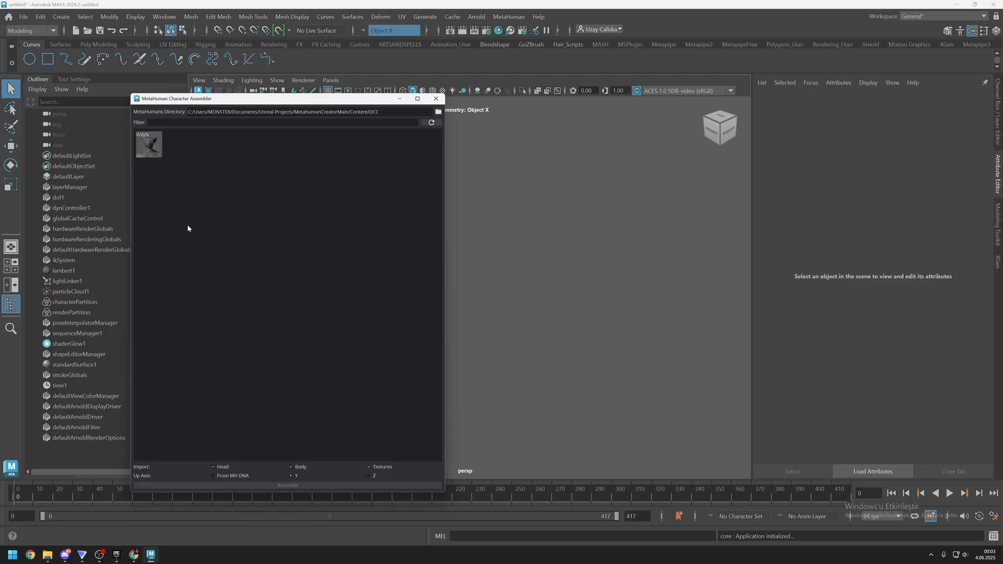
mouse_move(107, 554)
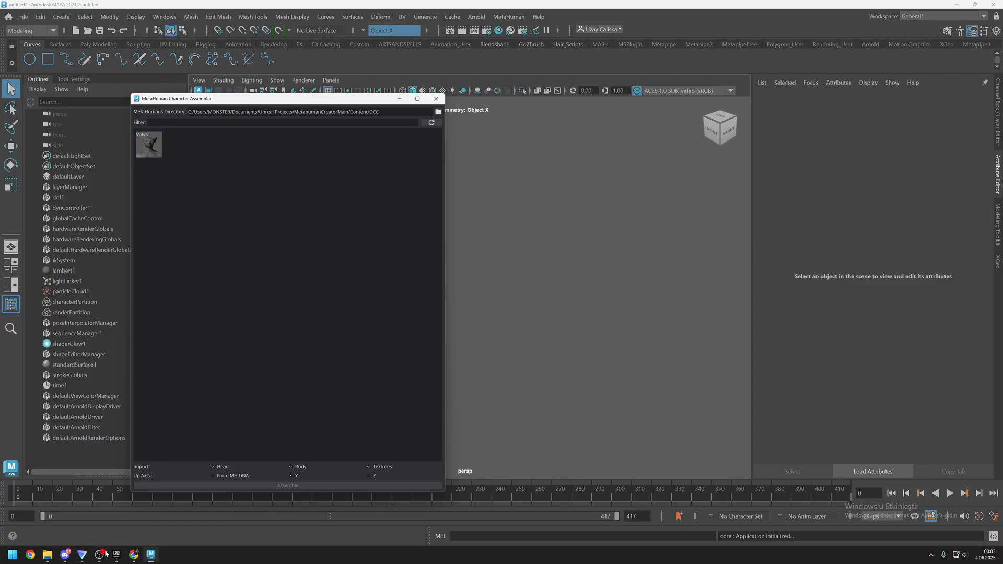
click(116, 555)
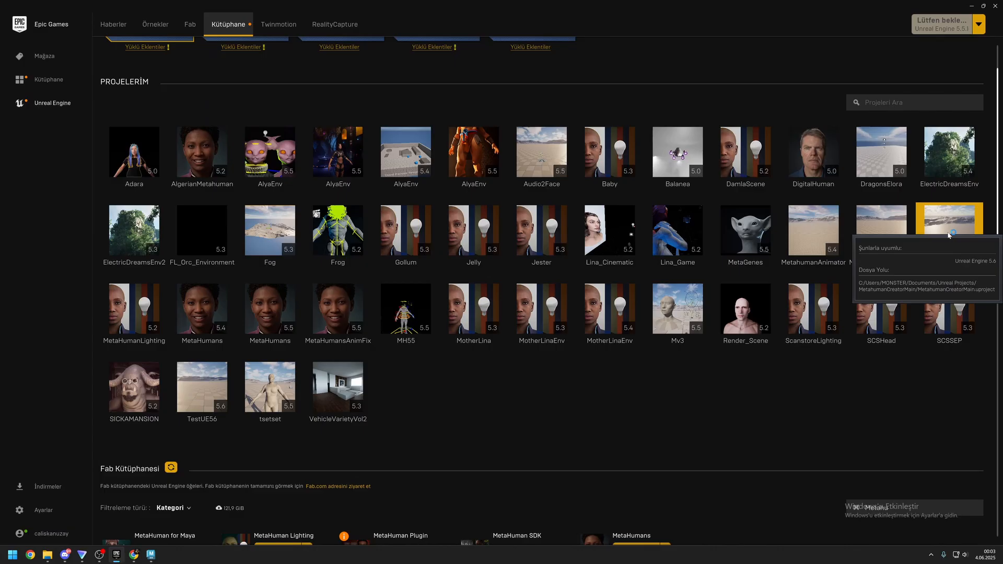
Step: Launch the MetahumanCreatorMain UE 5.6 project from My Projects
double_click(949, 230)
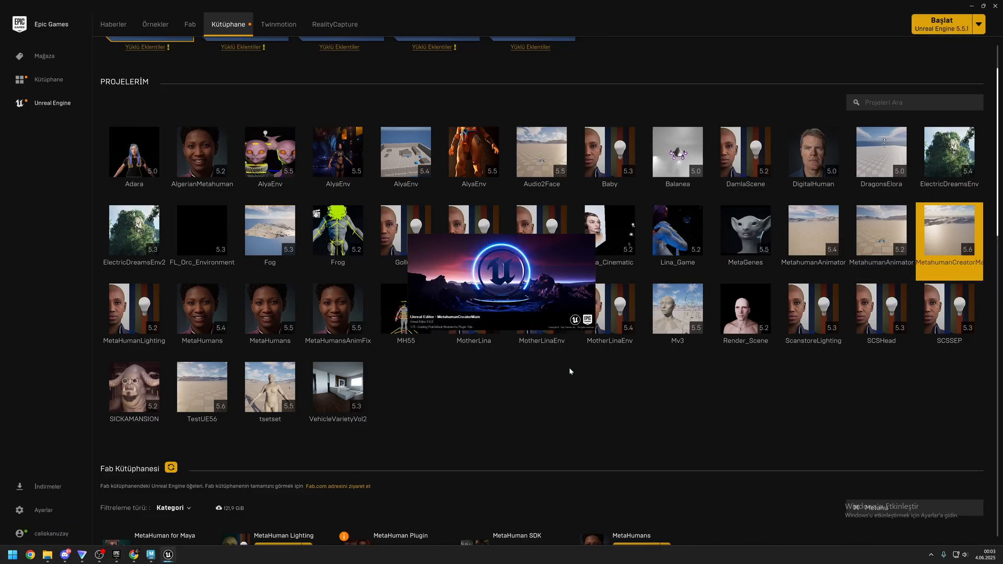
double_click(949, 230)
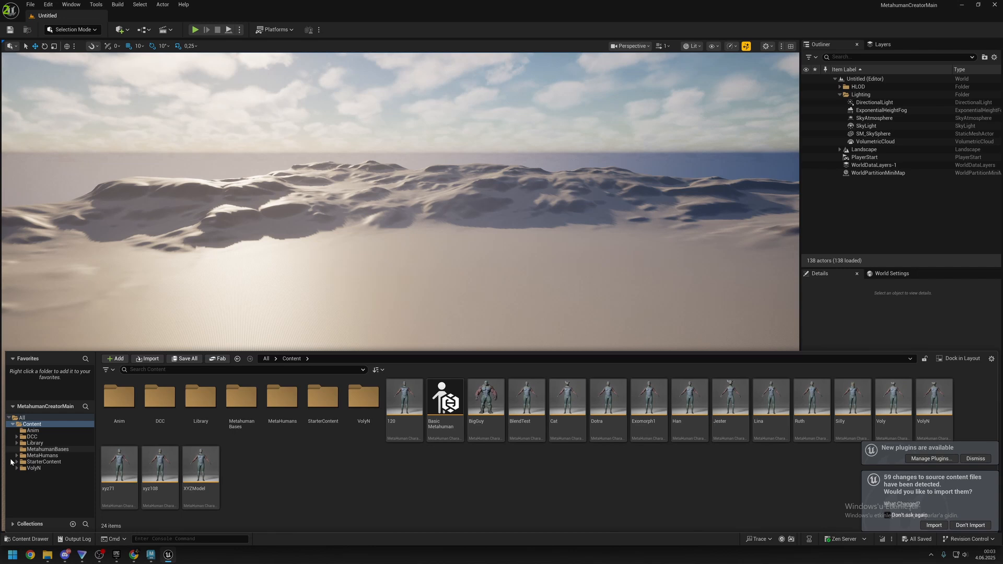
Step: Open the VolyN asset from the Content folder in the MetaHuman Creator editor
click(975, 458)
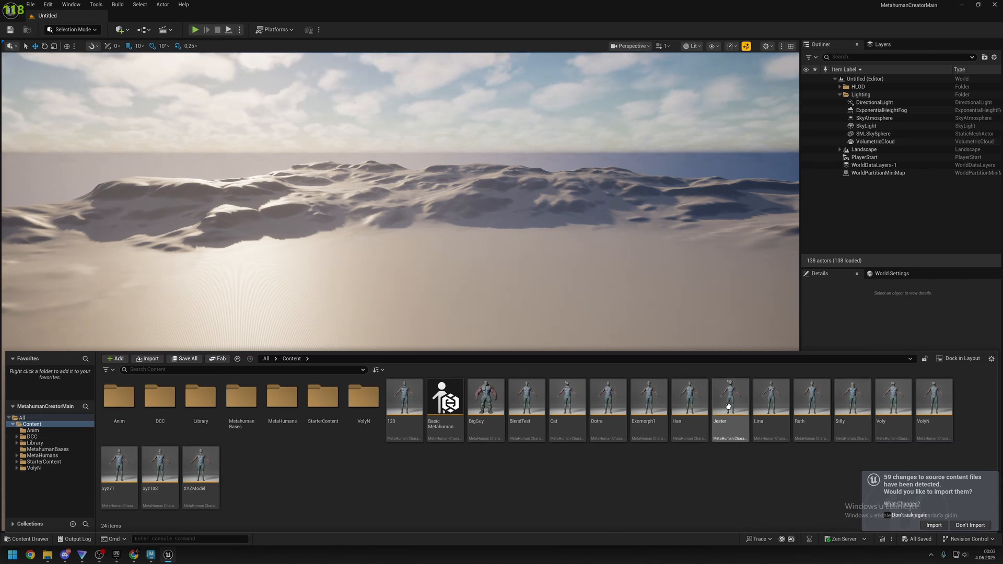
click(934, 395)
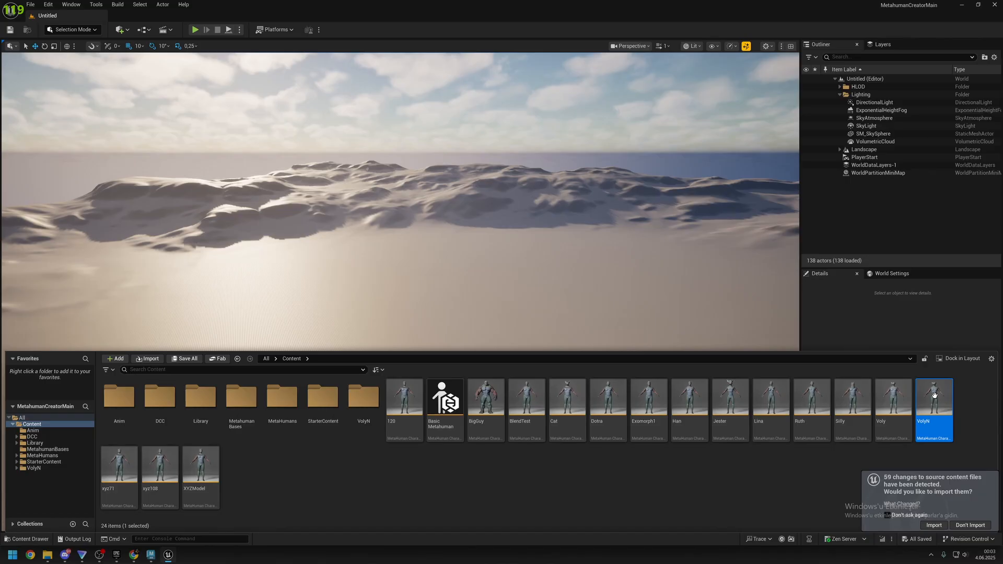
double_click(934, 395)
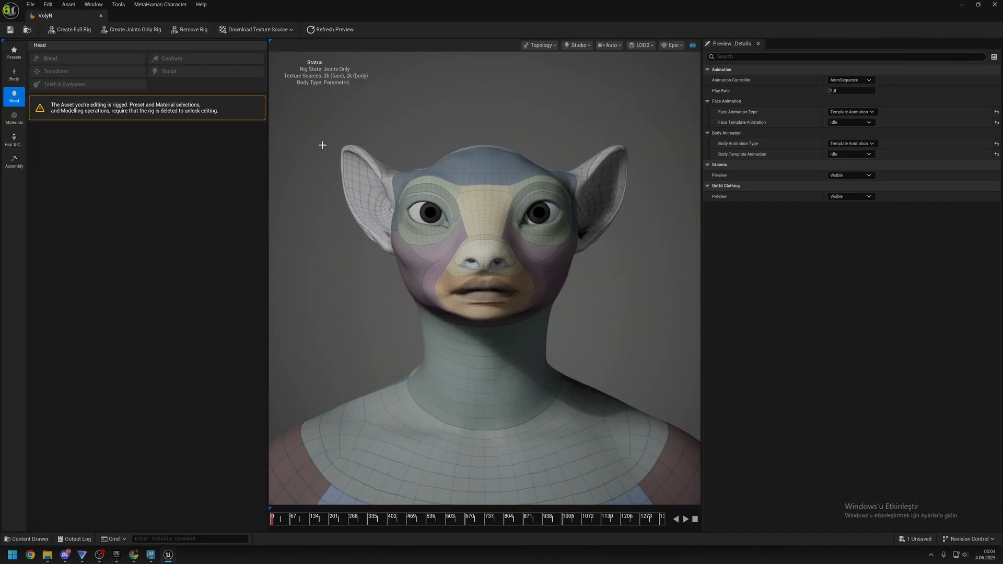
mouse_move(501, 322)
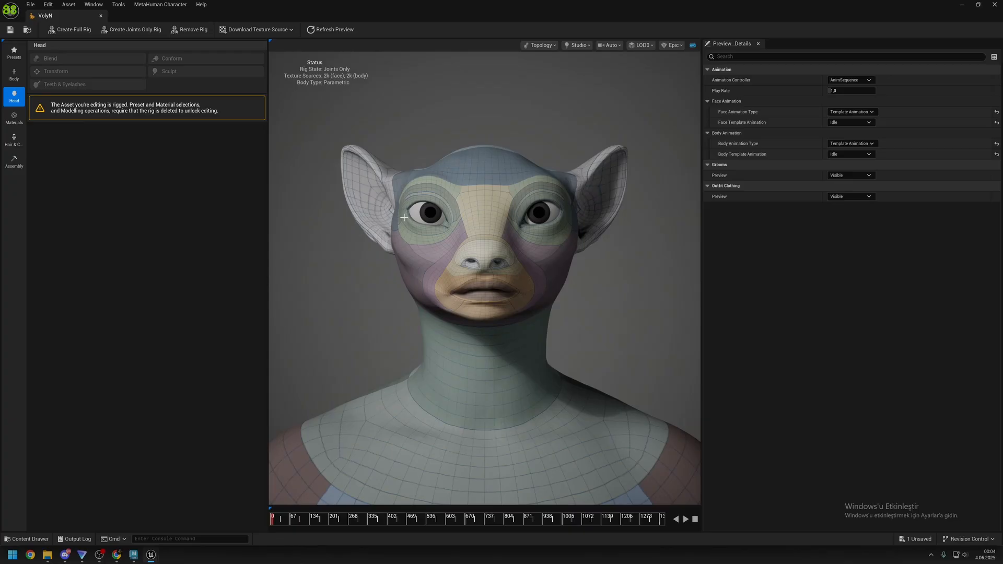
mouse_move(413, 231)
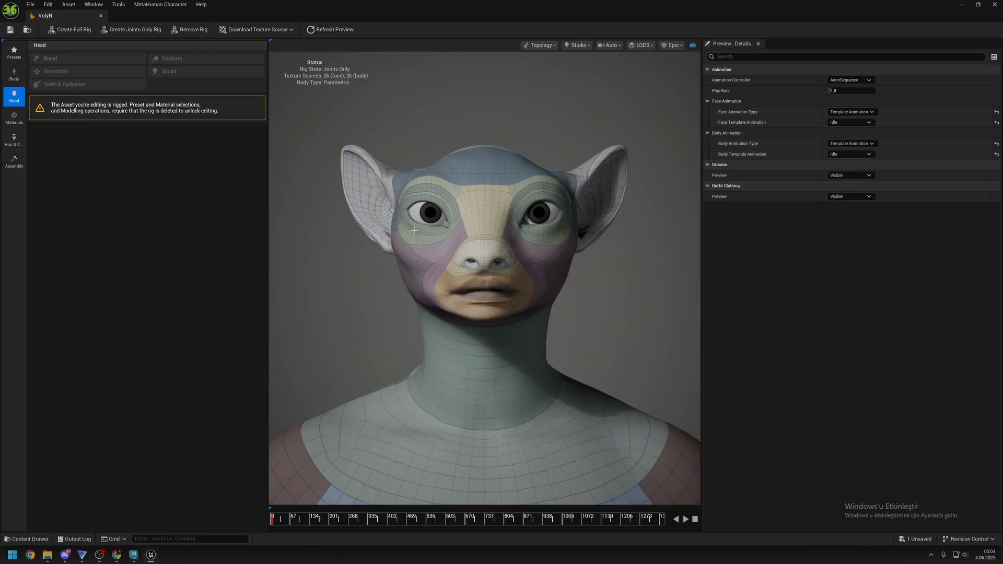
mouse_move(484, 300)
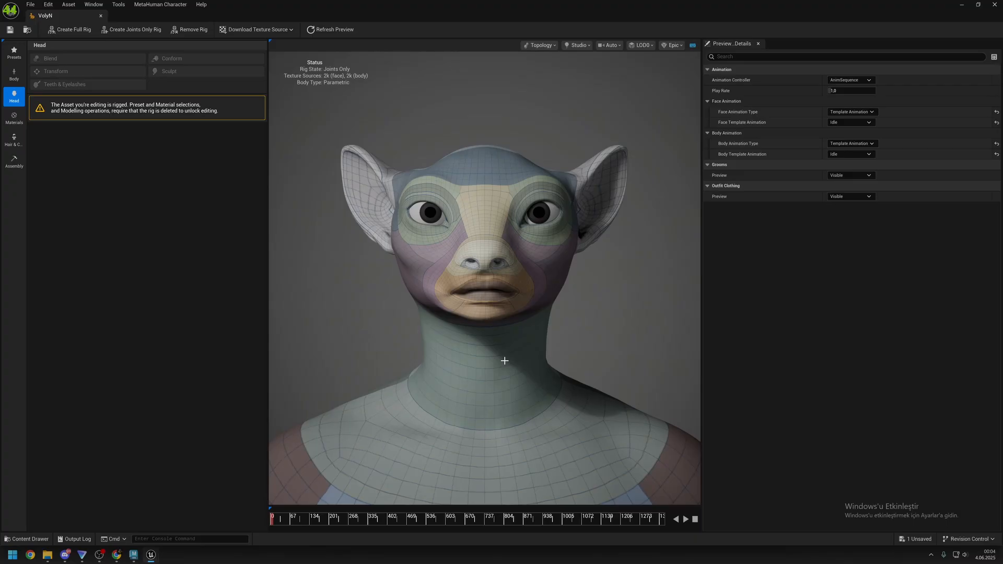
mouse_move(477, 298)
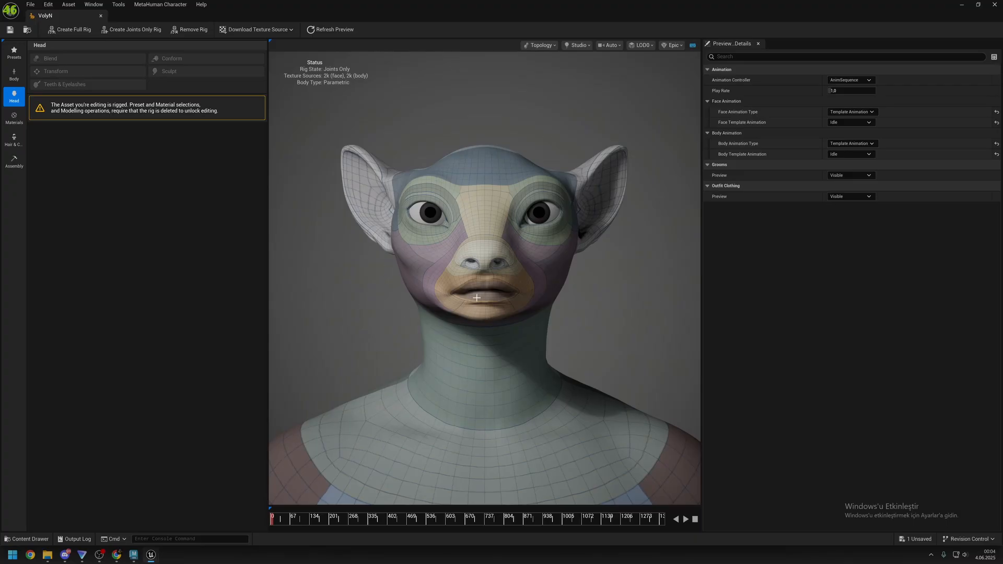
Step: Show VolyN's Assembly panel with UE Core (Complete) assembly and output name VolyN
click(14, 162)
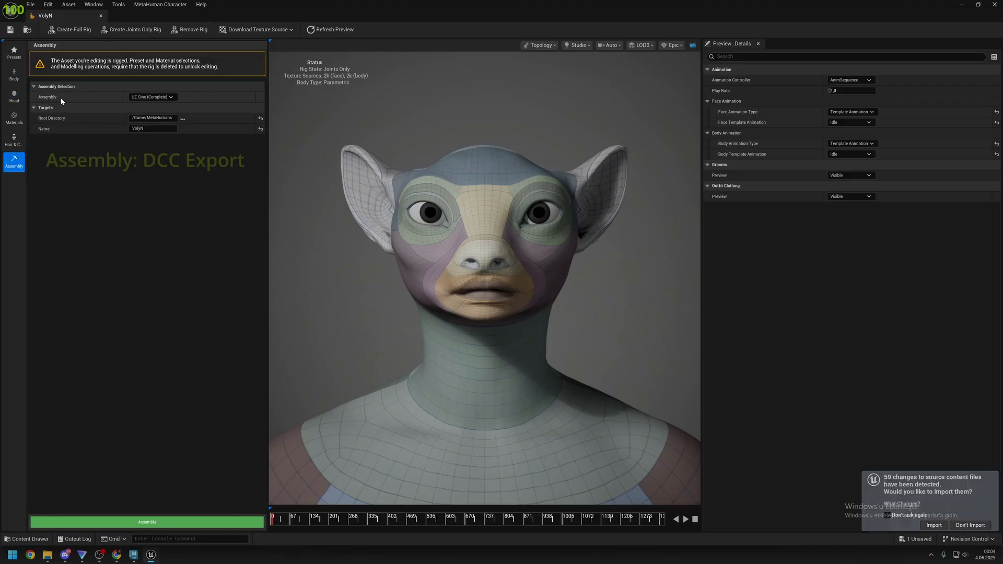
Step: Assemble VolyN as a DCC Export with the output folder in the project's Content directory
click(152, 97)
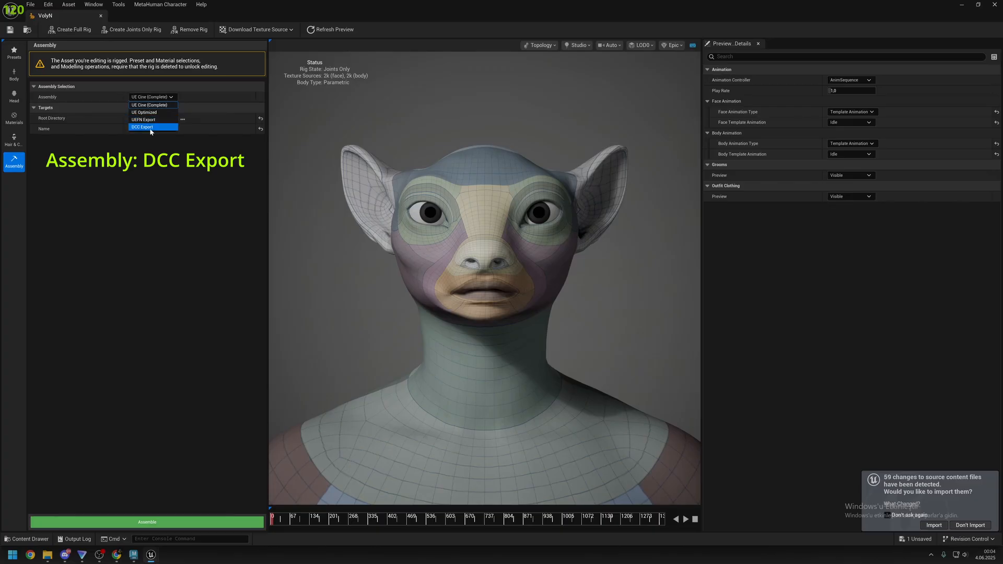
click(142, 126)
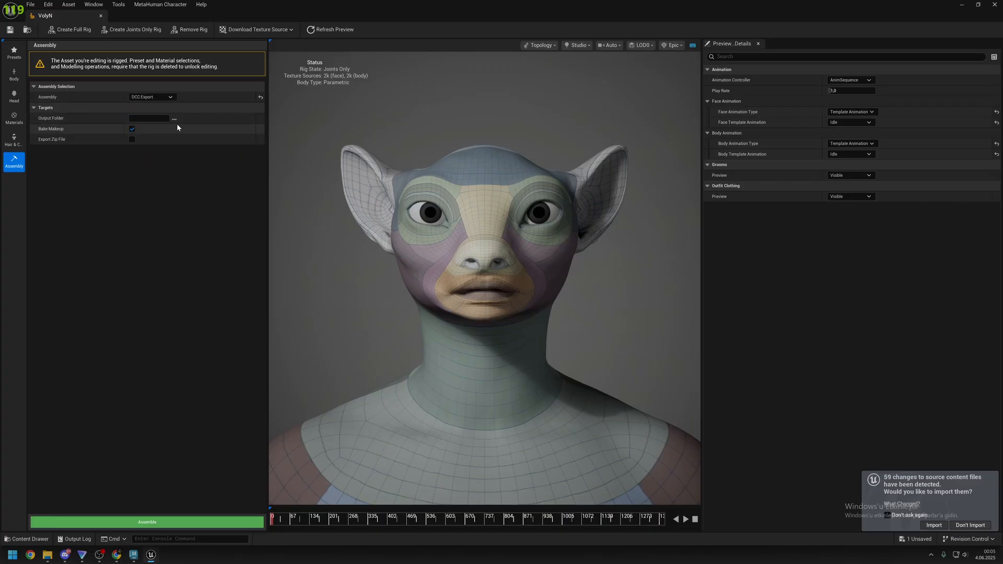
click(173, 119)
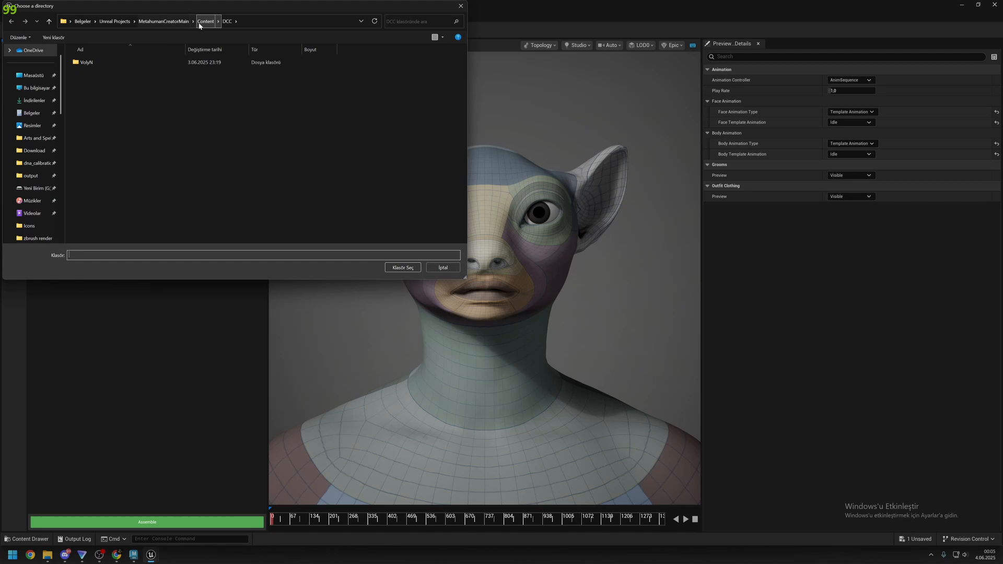
click(206, 21)
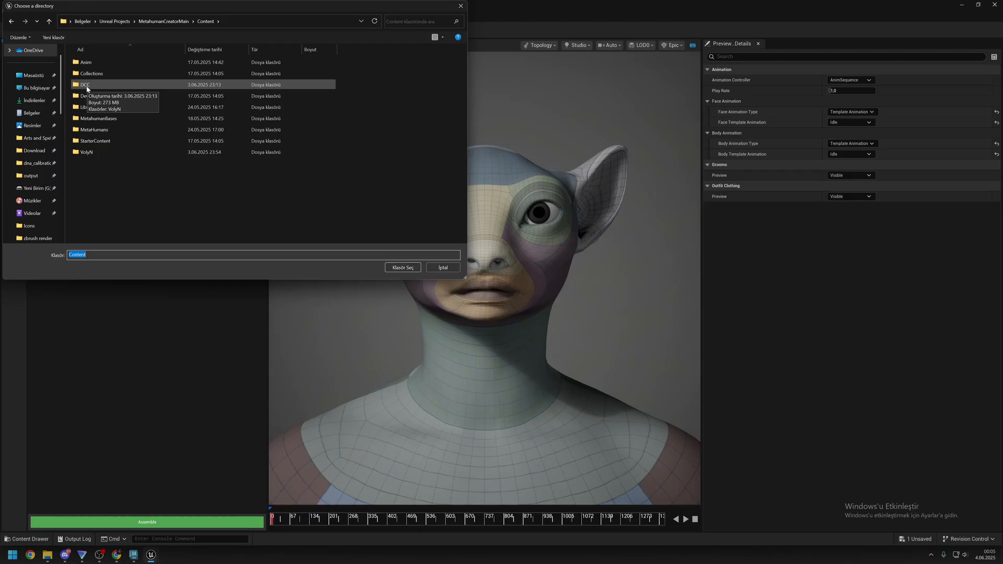
click(402, 268)
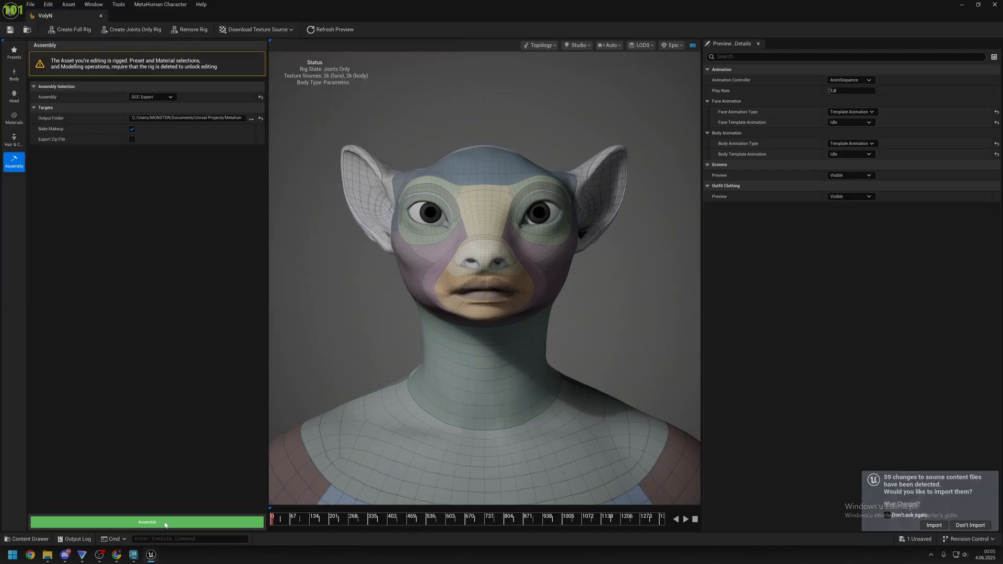
click(146, 522)
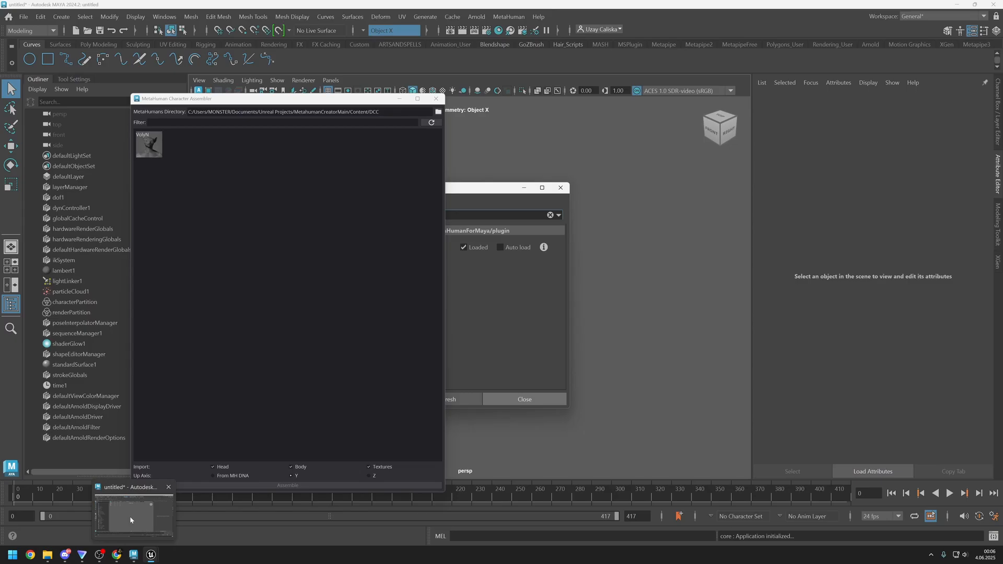
Step: Back in Maya, browse for a MetaHumans directory but cancel, keeping the Content/DCC folder
click(524, 398)
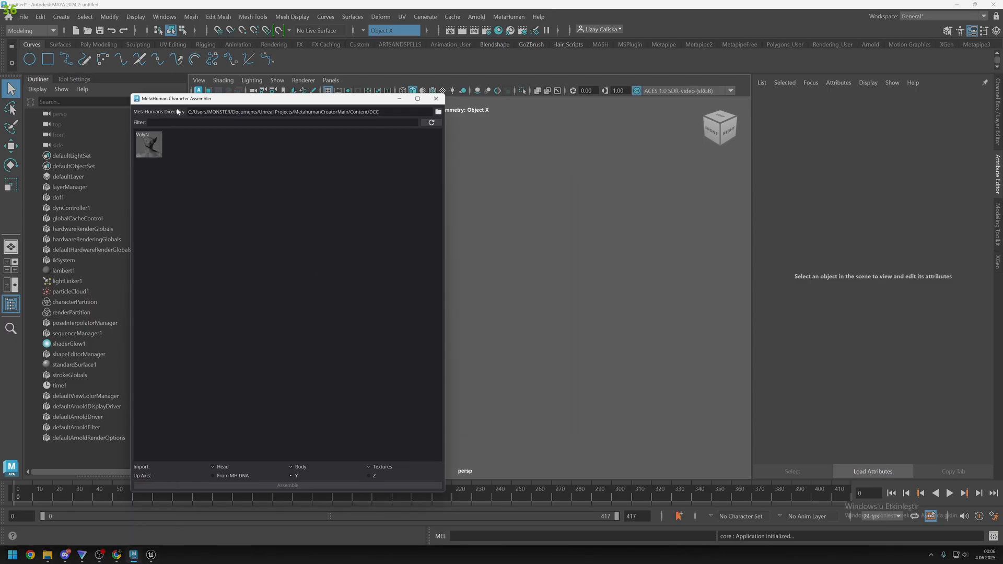
mouse_move(387, 94)
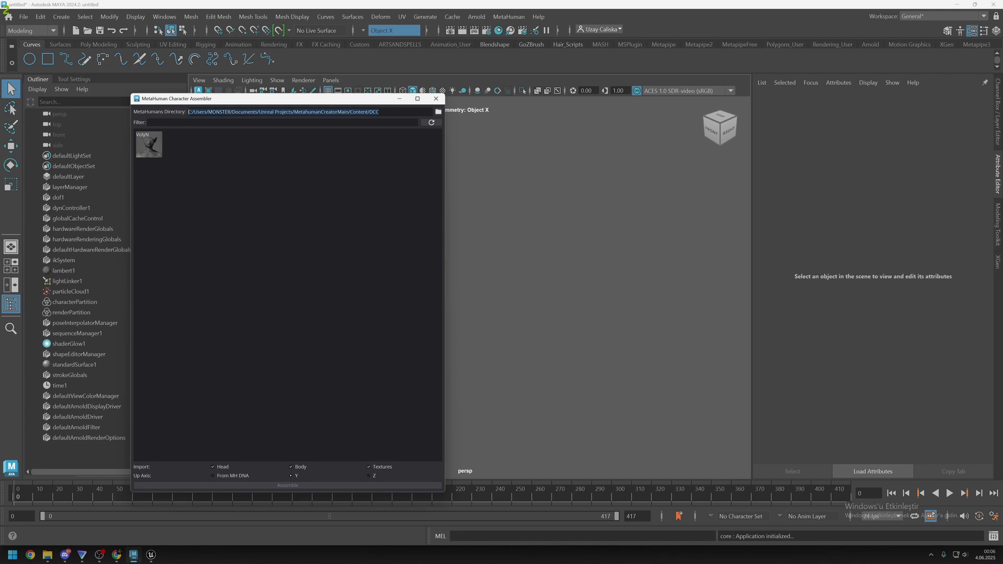
click(438, 111)
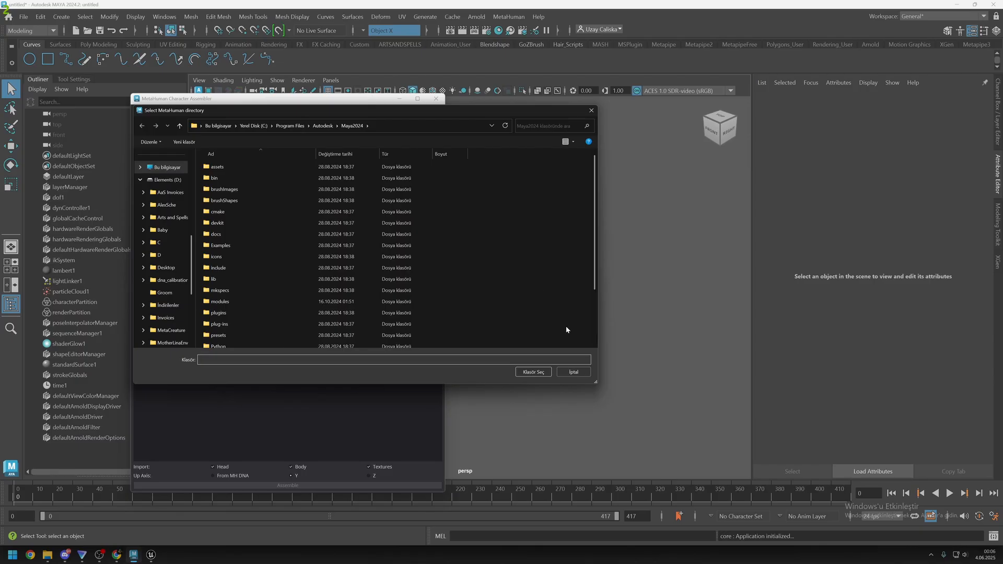
click(532, 372)
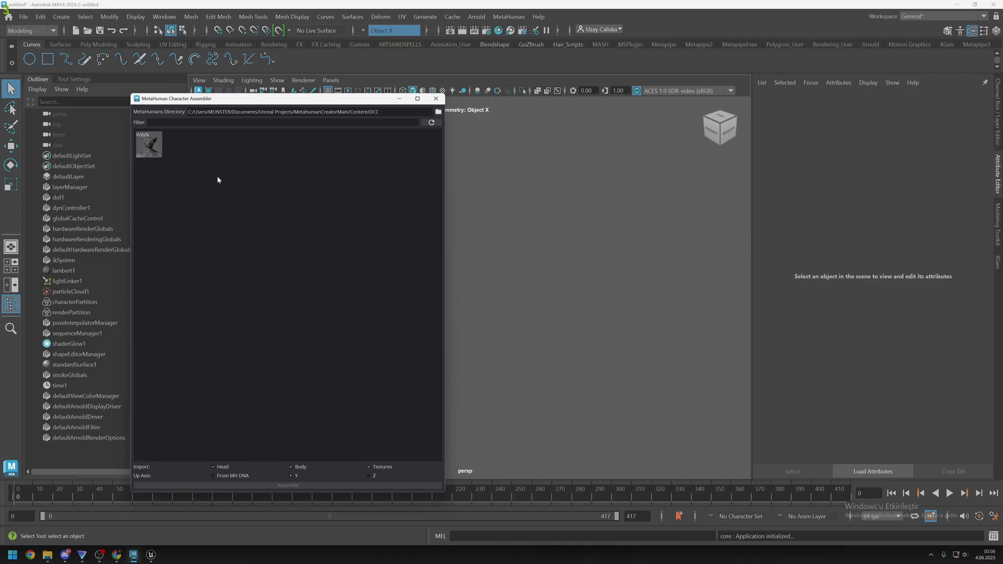
click(148, 144)
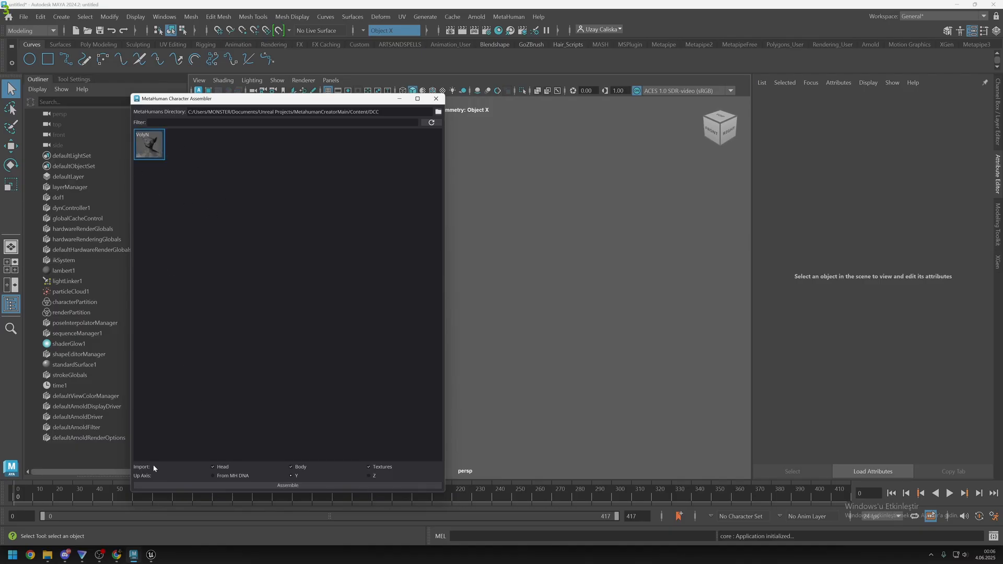
mouse_move(202, 477)
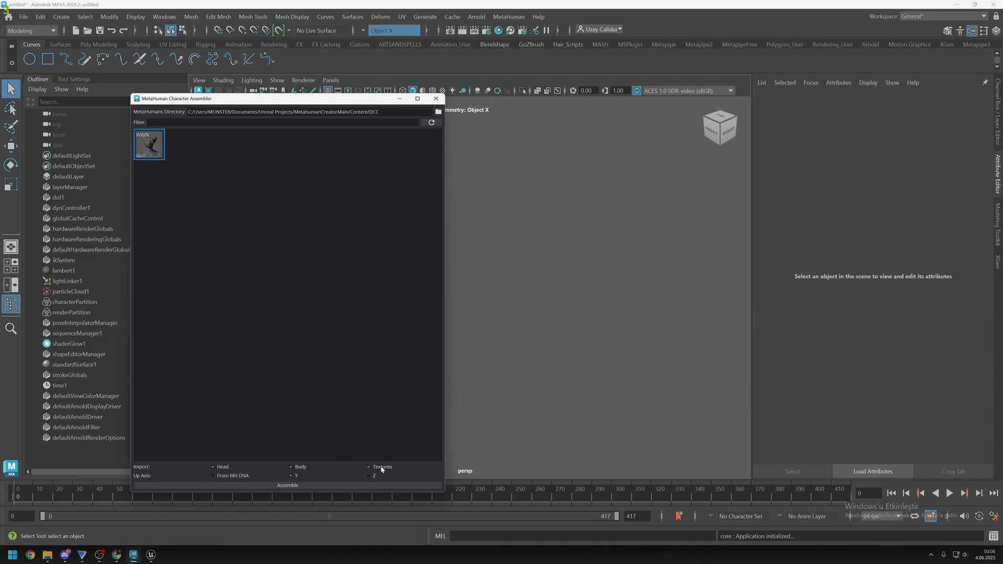
mouse_move(134, 482)
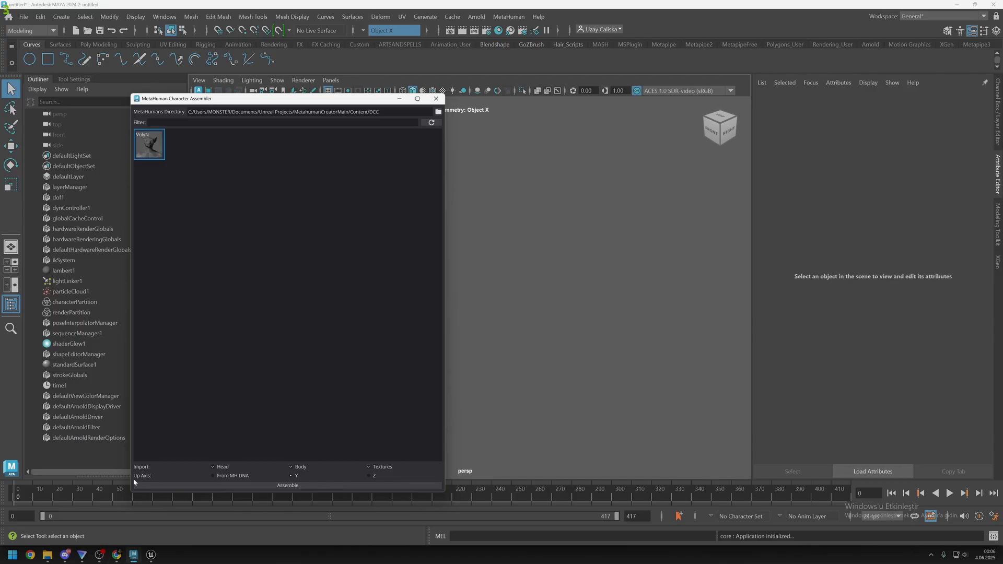
mouse_move(290, 482)
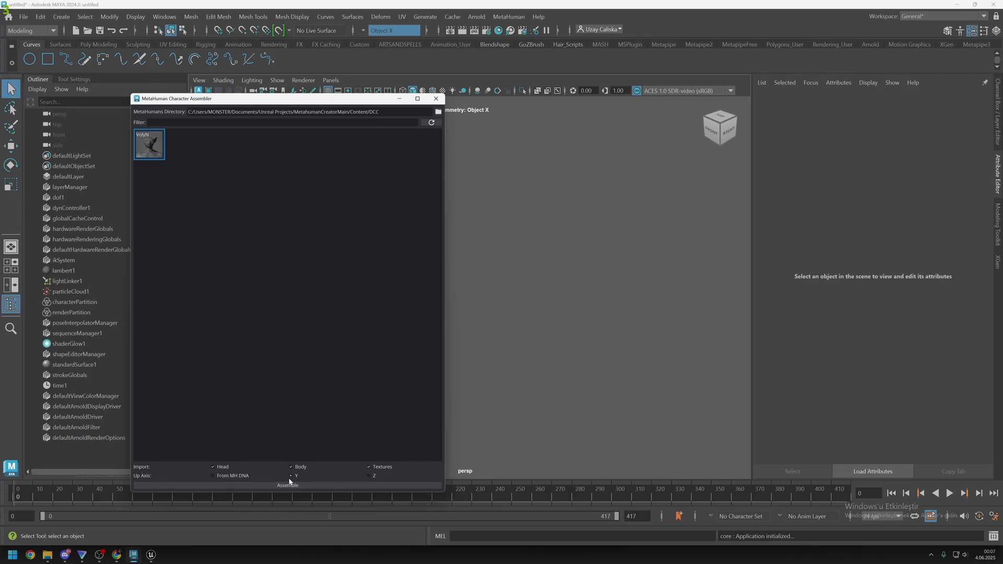
mouse_move(370, 476)
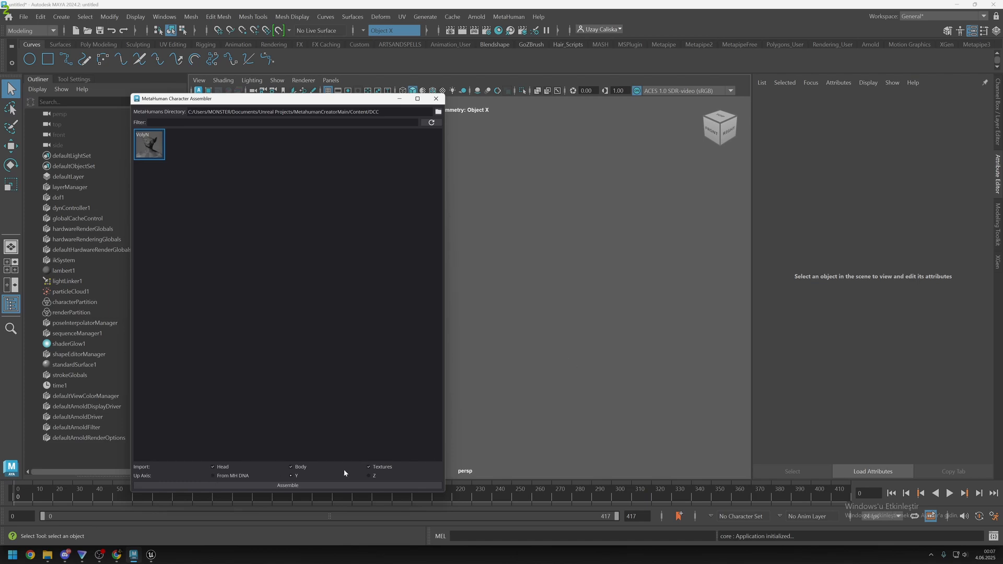
mouse_move(468, 314)
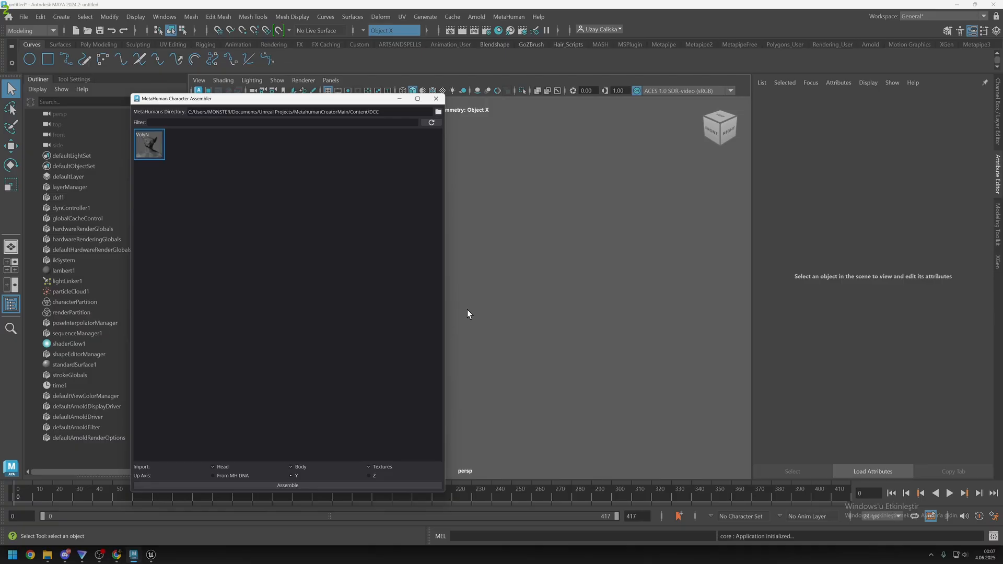
mouse_move(285, 467)
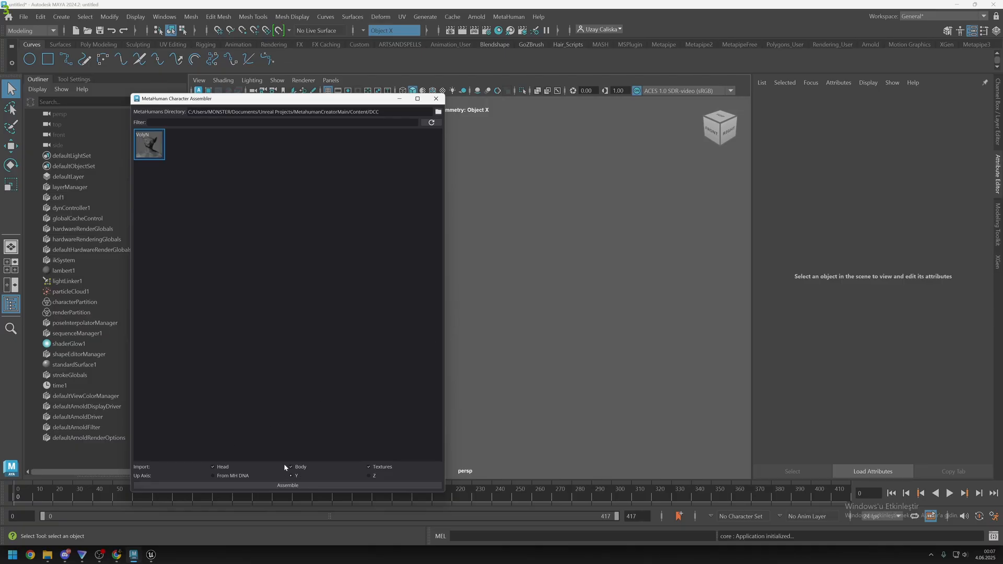
mouse_move(305, 484)
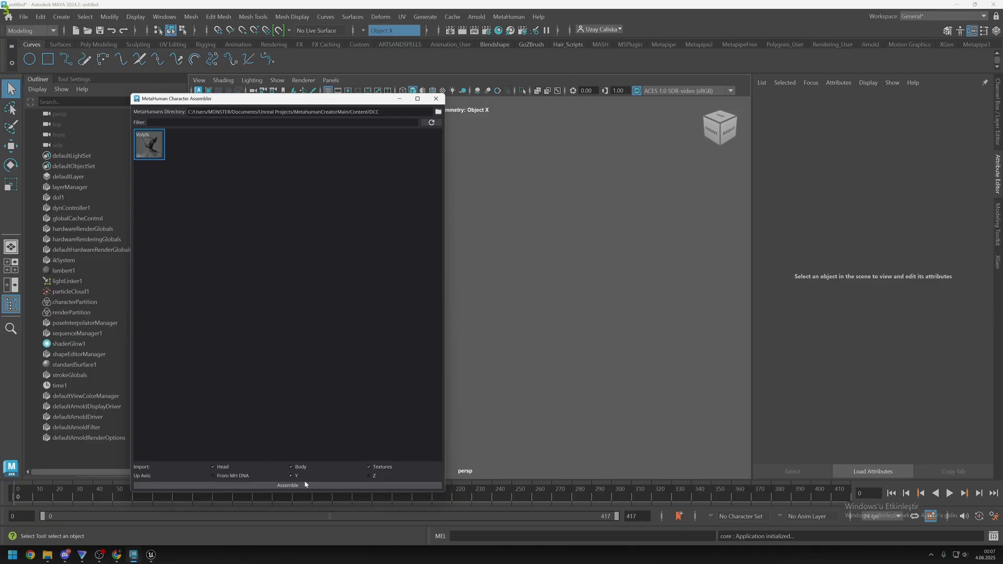
mouse_move(268, 468)
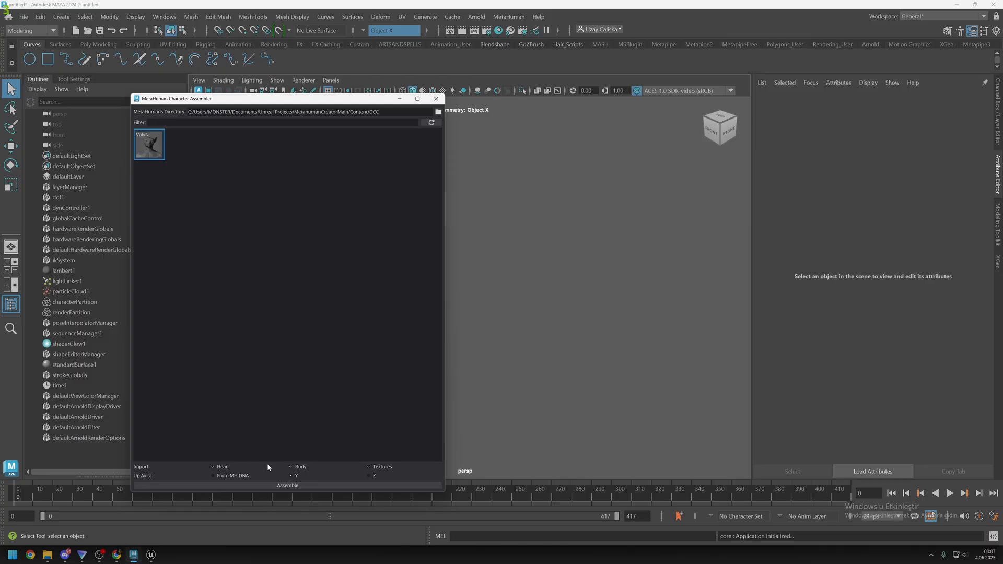
Step: Assemble and confirm importing VolyN, then zoom in on the body and facial control boards
click(287, 485)
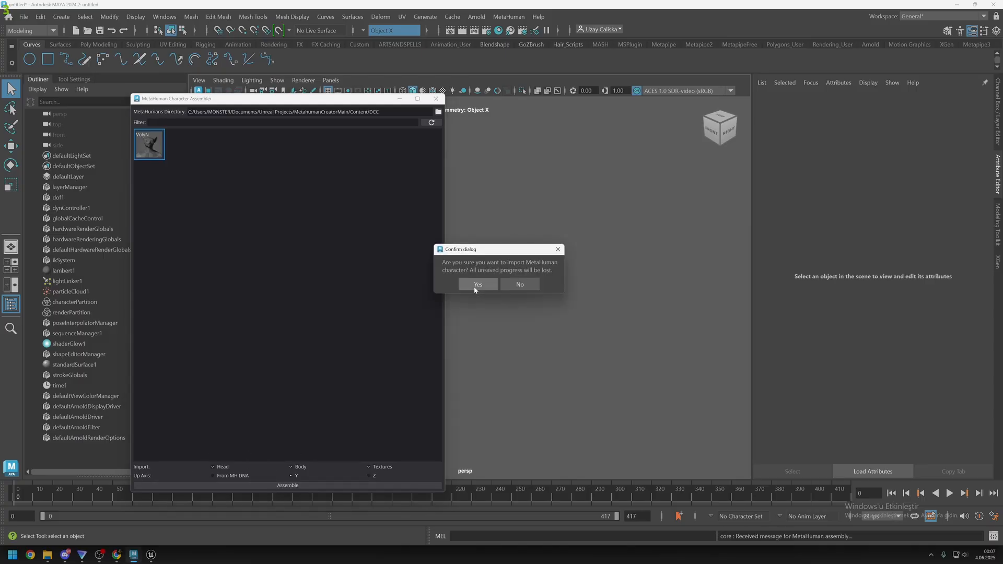
click(477, 284)
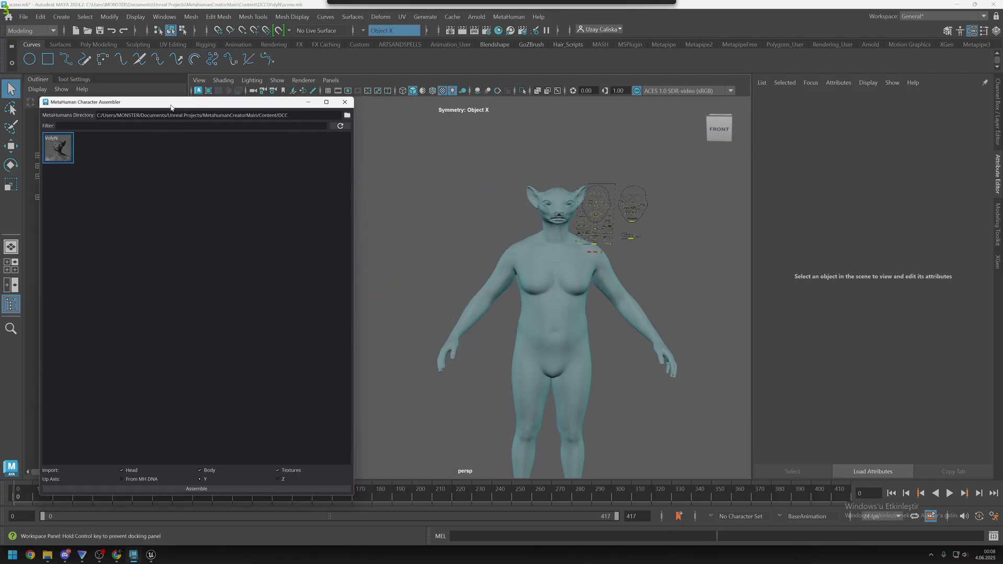
scroll(up, 3)
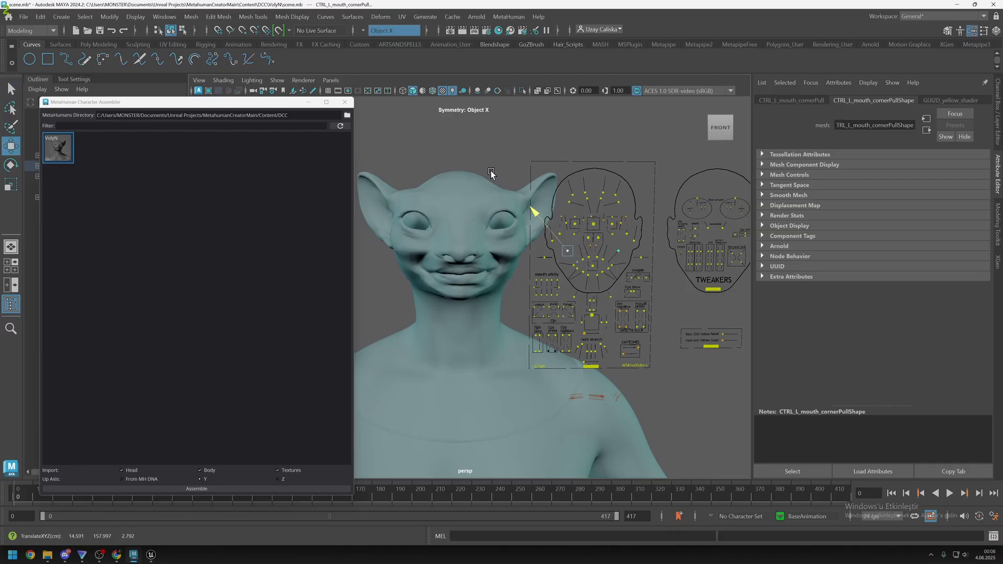
mouse_move(424, 152)
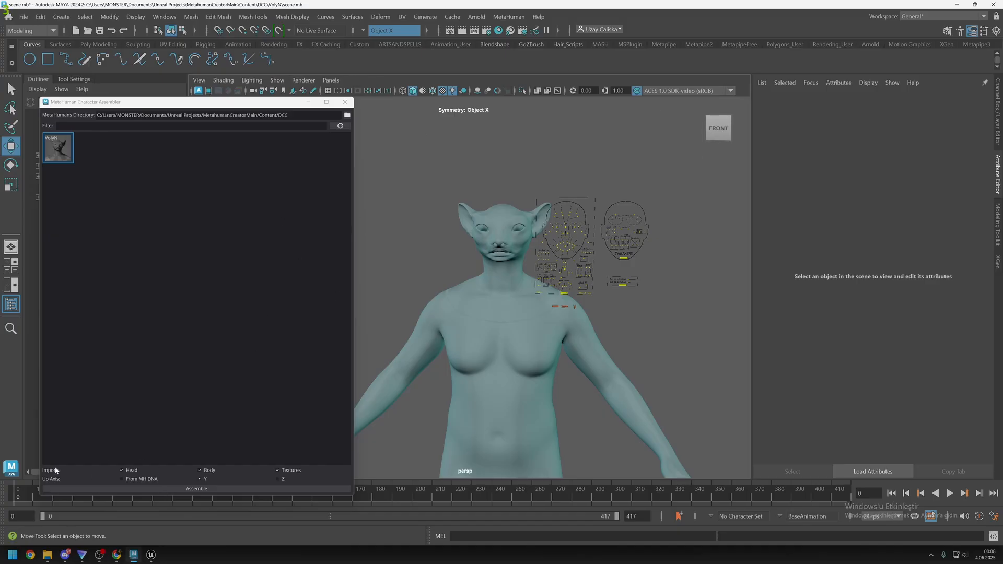
mouse_move(184, 436)
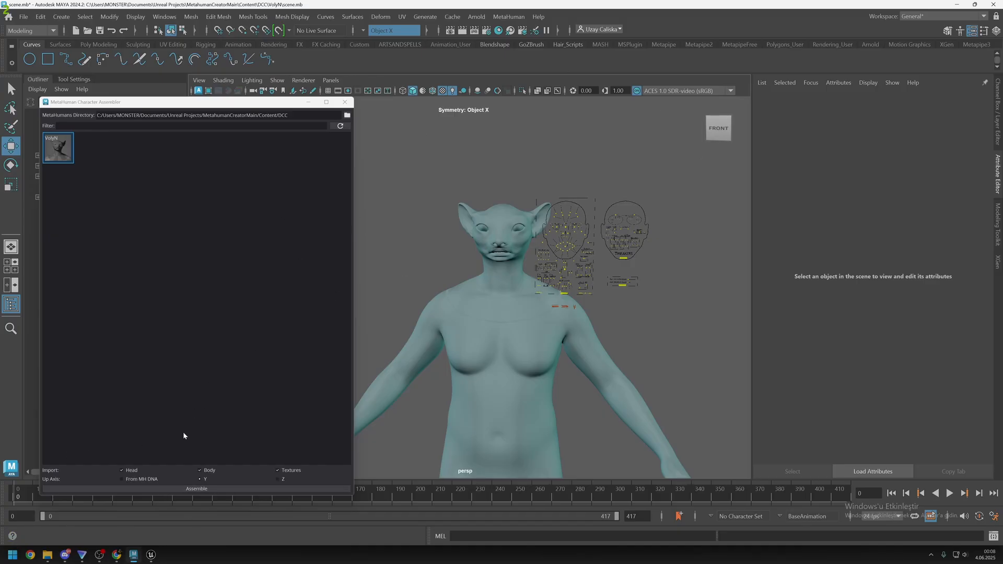
mouse_move(238, 320)
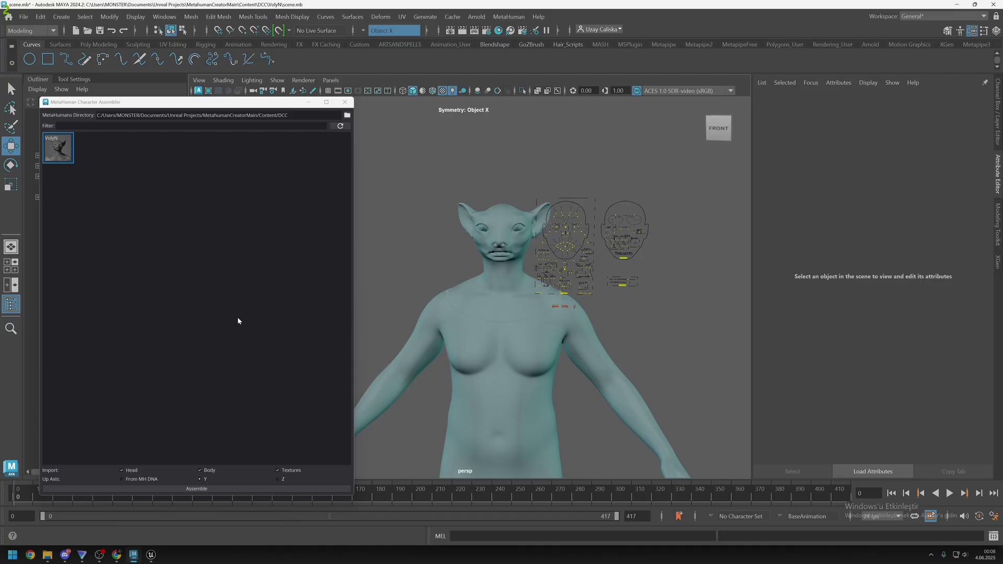
click(508, 16)
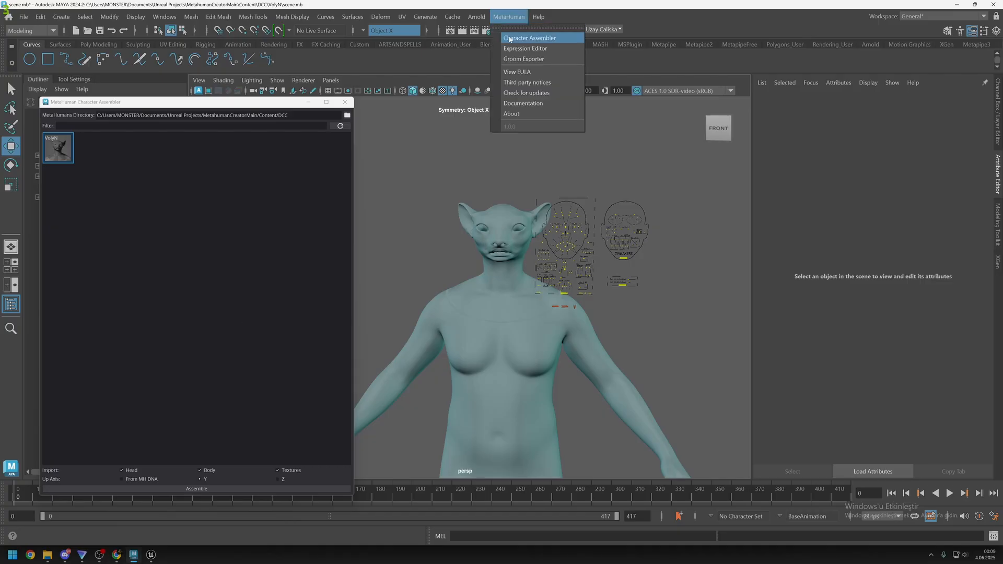
mouse_move(523, 59)
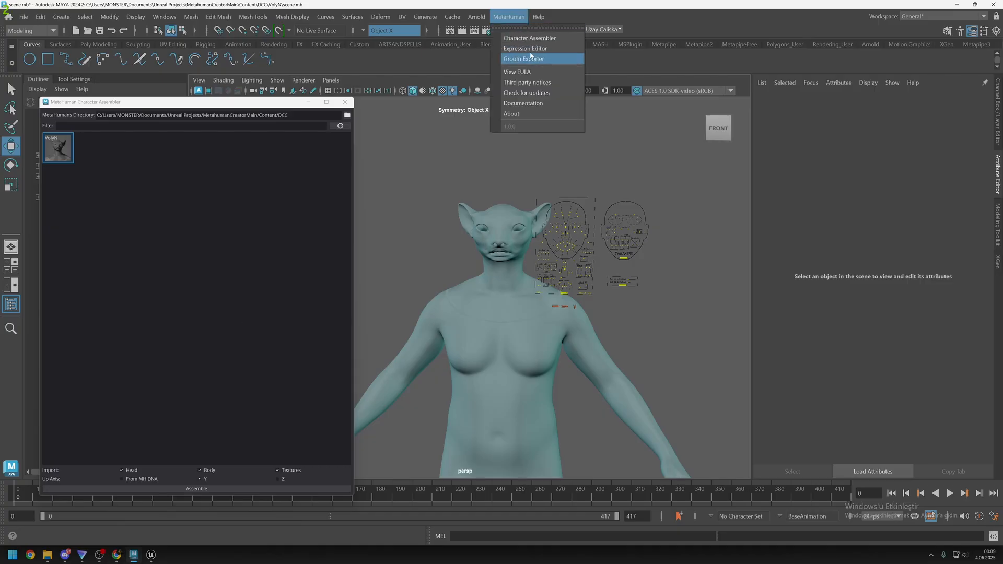
mouse_move(525, 48)
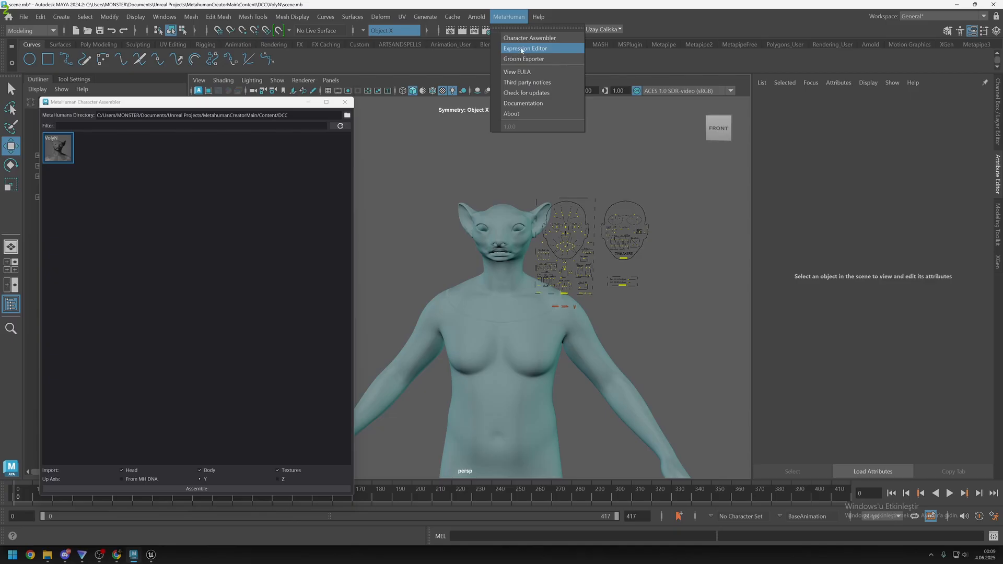
mouse_move(490, 52)
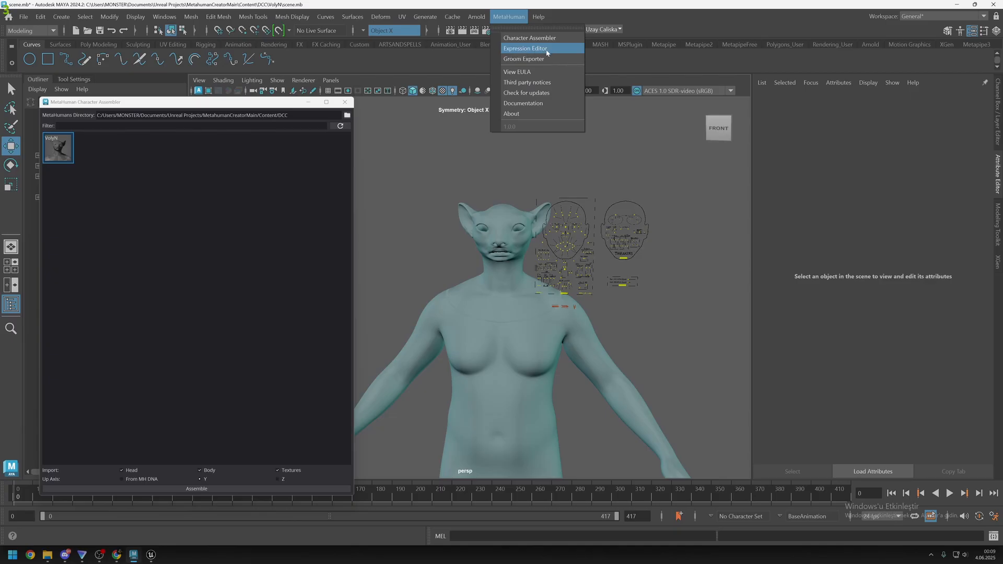
mouse_move(491, 52)
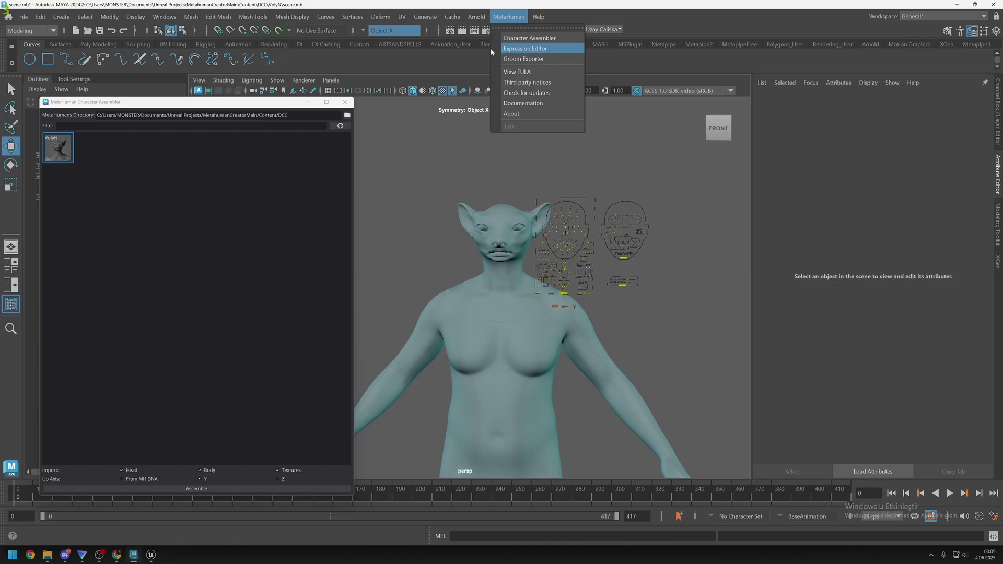
mouse_move(542, 57)
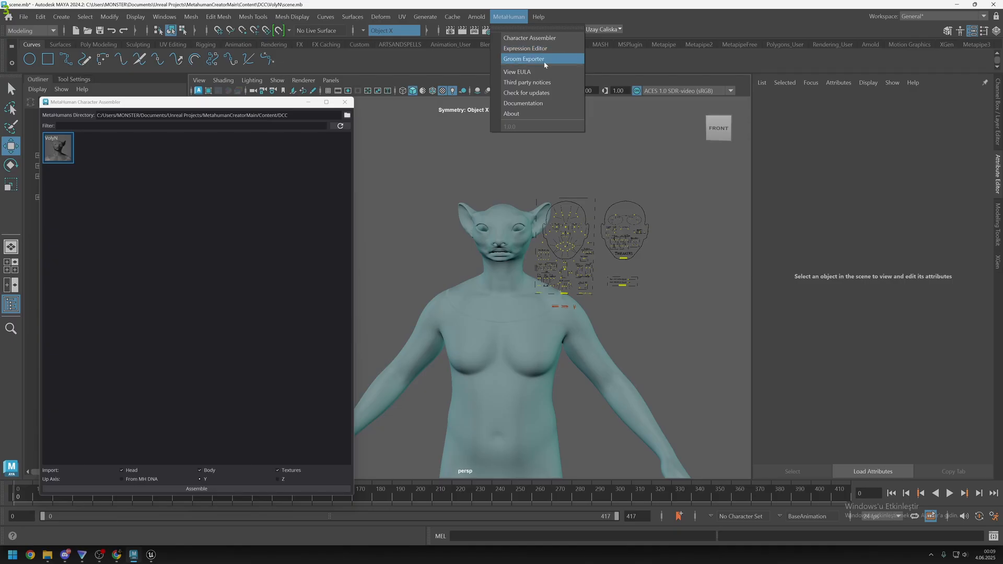
mouse_move(547, 65)
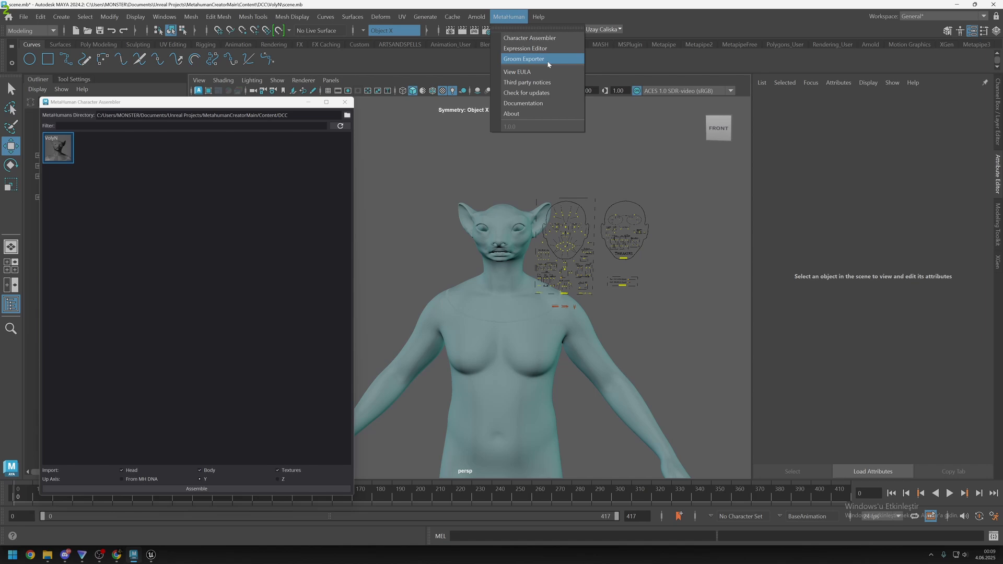
mouse_move(515, 116)
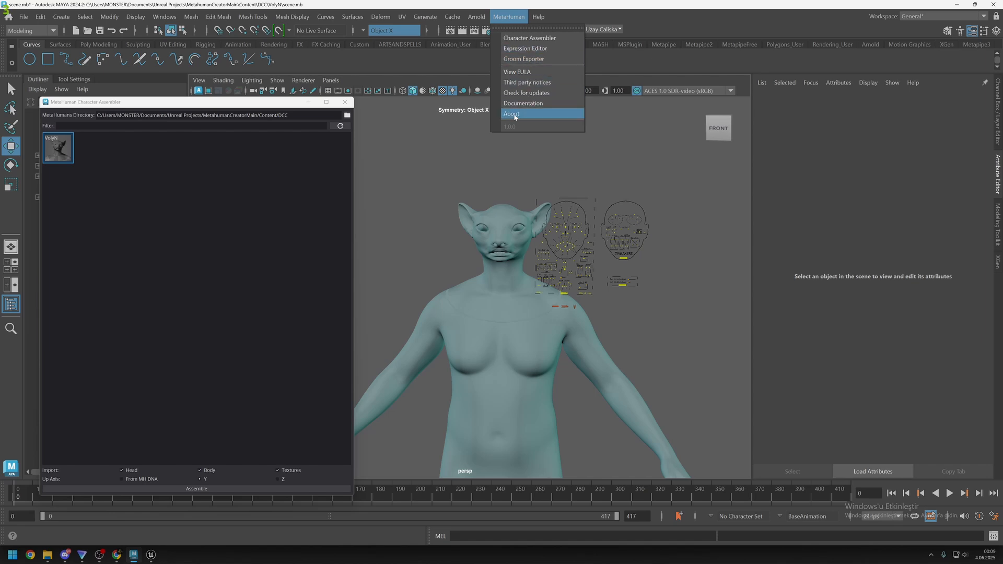
mouse_move(518, 51)
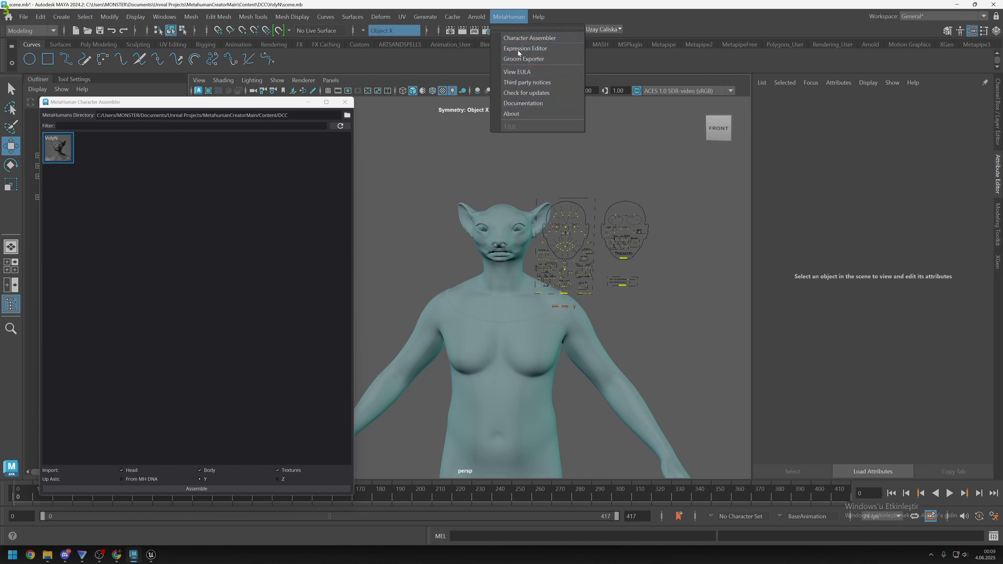
mouse_move(523, 58)
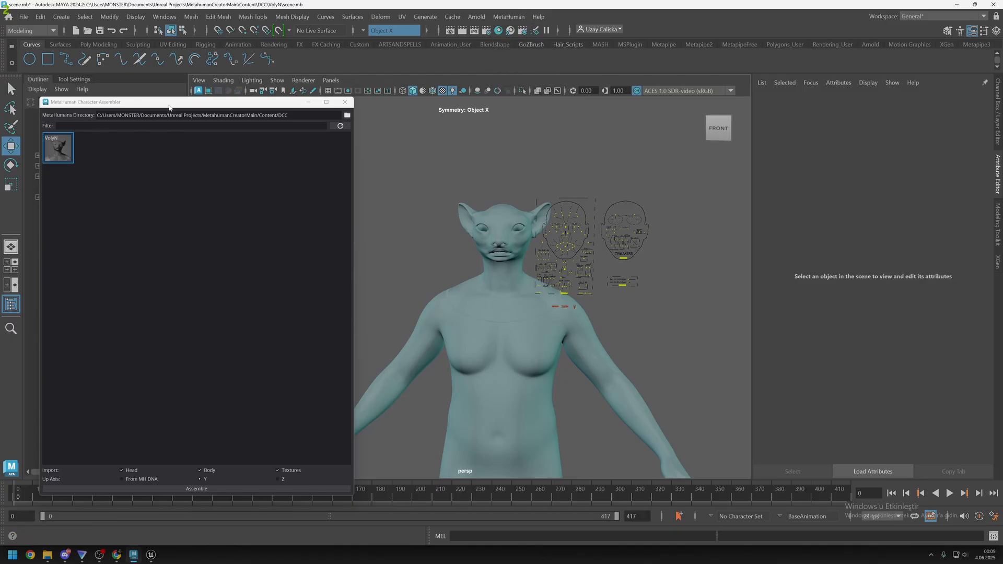
mouse_move(225, 105)
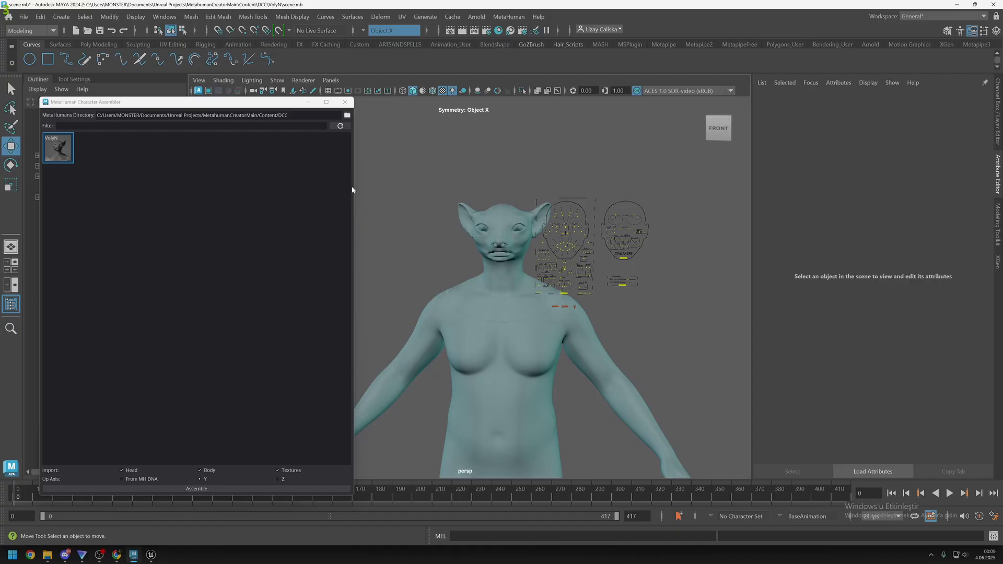
mouse_move(399, 215)
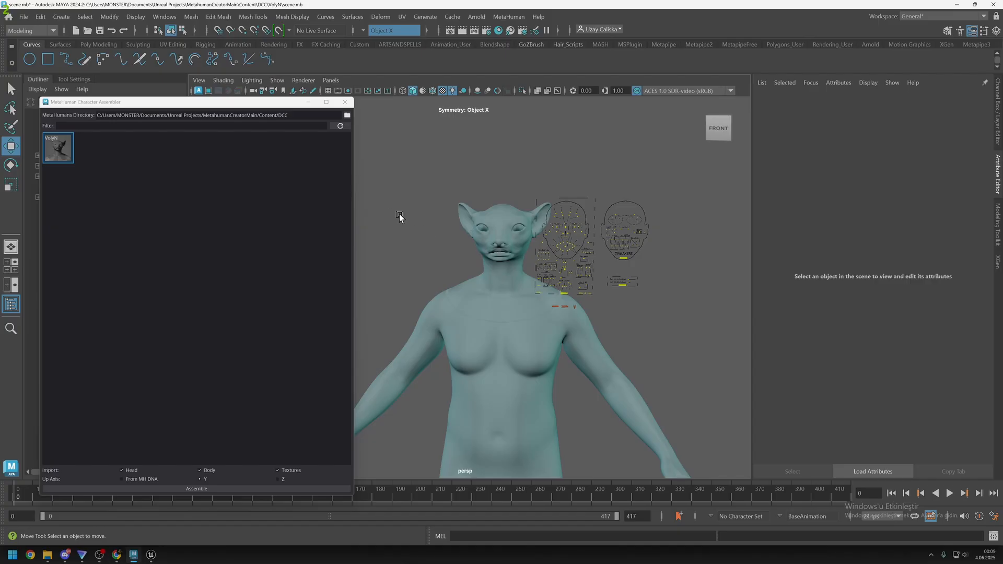
mouse_move(492, 69)
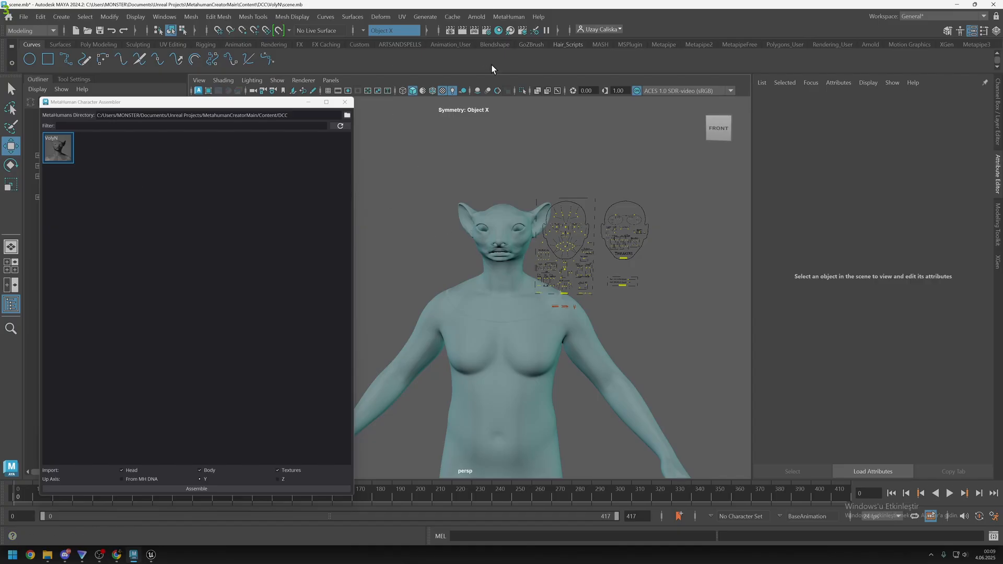